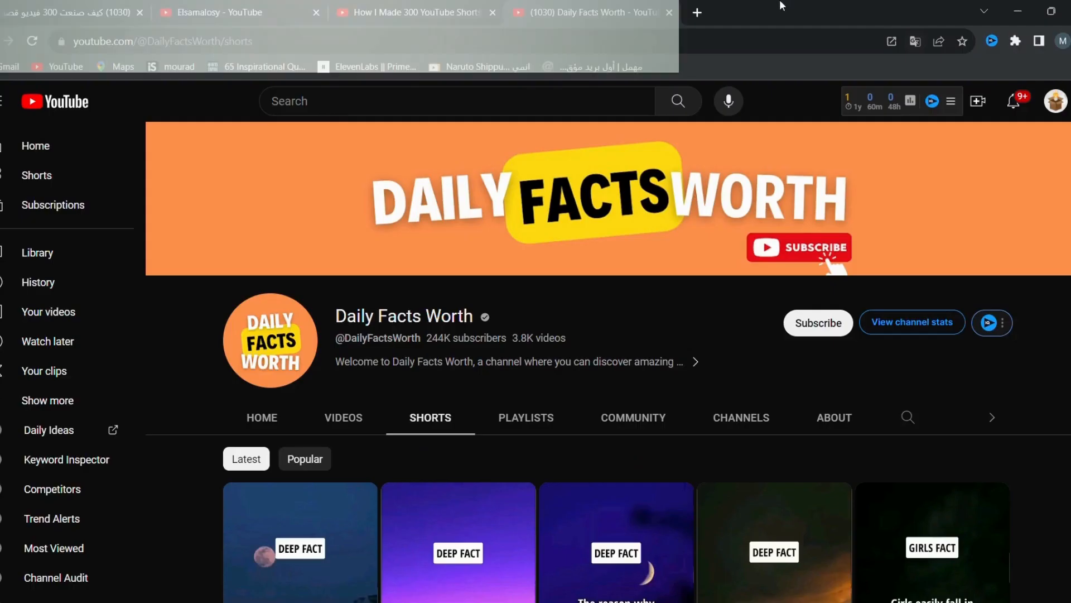
Ask for motivational success quotes whose first part is an exciting, interest-capturing teaser phrase.
{"action": "scroll", "scroll_direction": "down", "scroll_amount": 3}
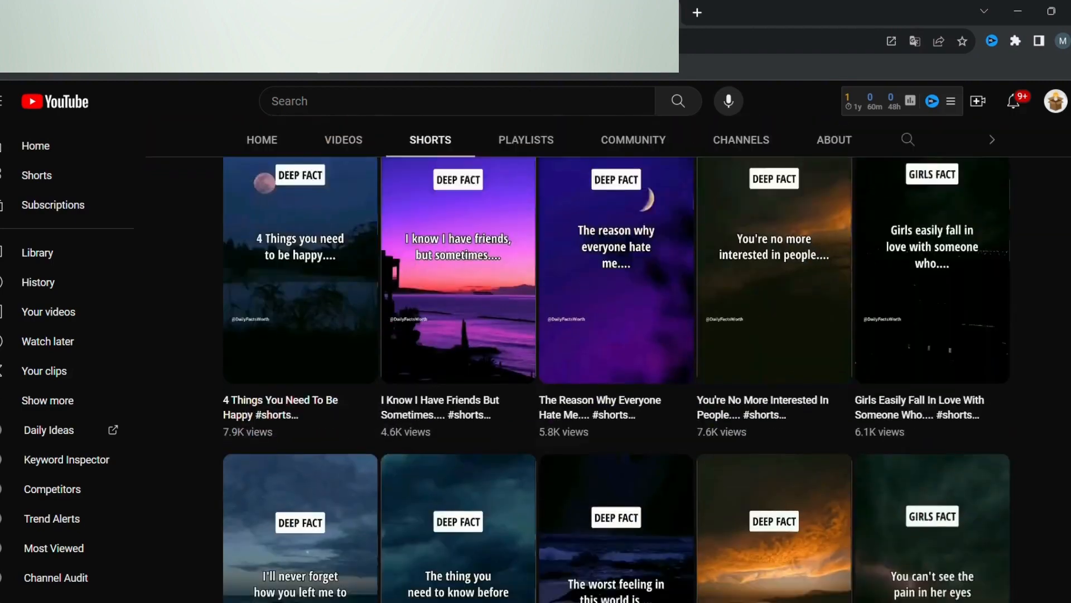
{"action": "scroll", "scroll_direction": "down", "scroll_amount": 3}
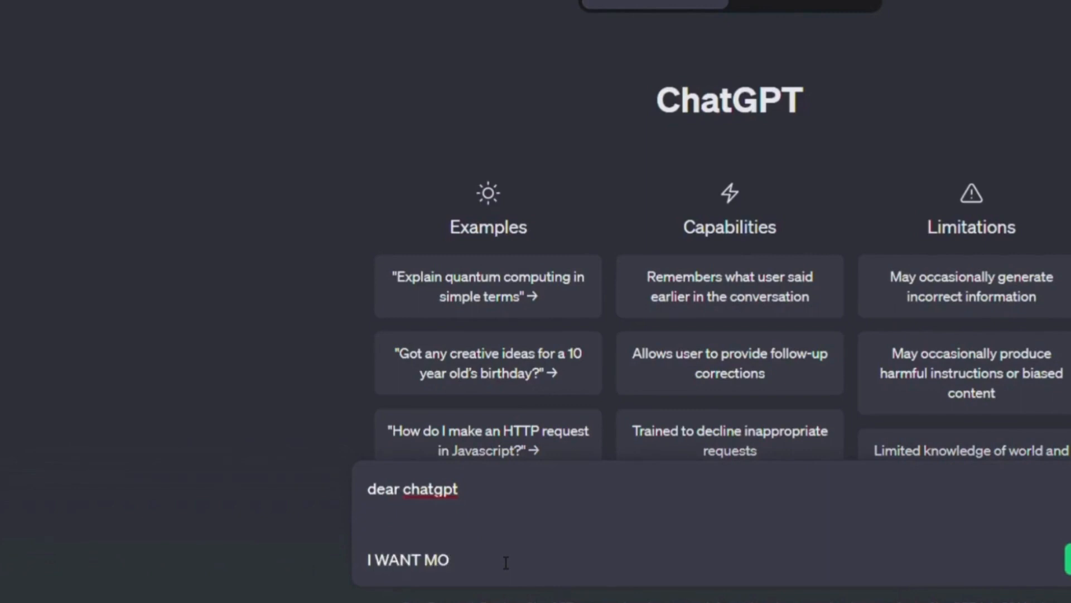
{"action": "type", "text": "TIVATIONAL QUOTES"}
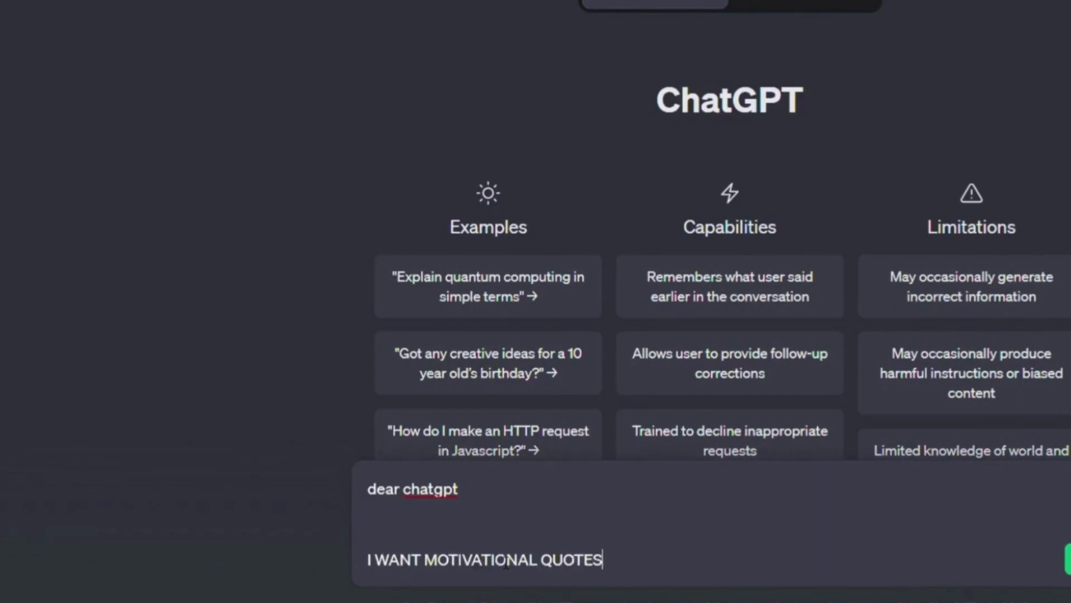
{"action": "type", "text": "FOR SUCCESS, SO I WILL LET YOU K"}
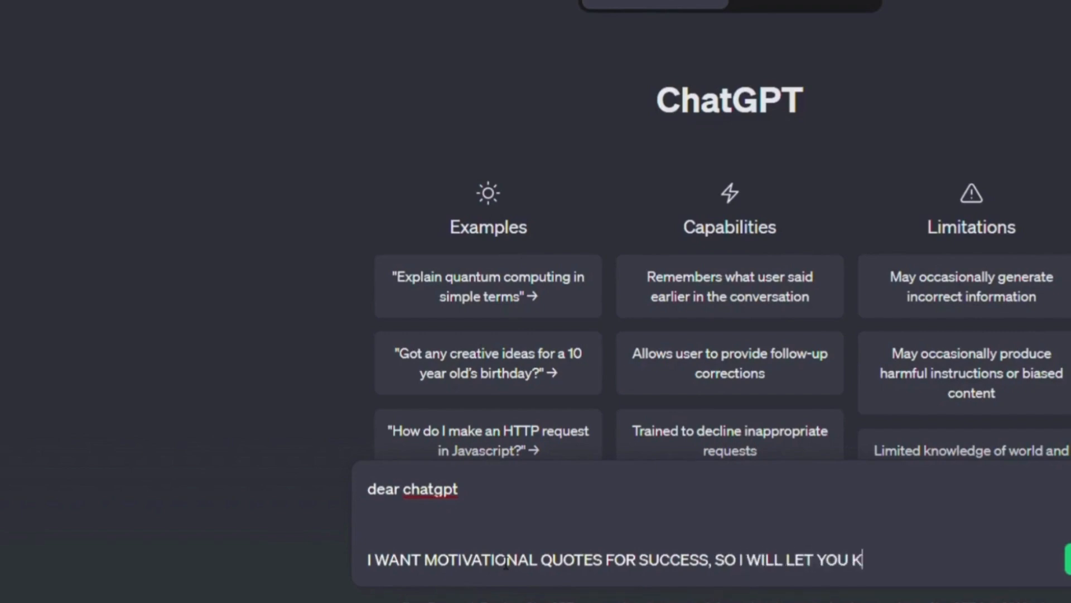
{"action": "type", "text": "NOW EXACTLY WHAT I WAN"}
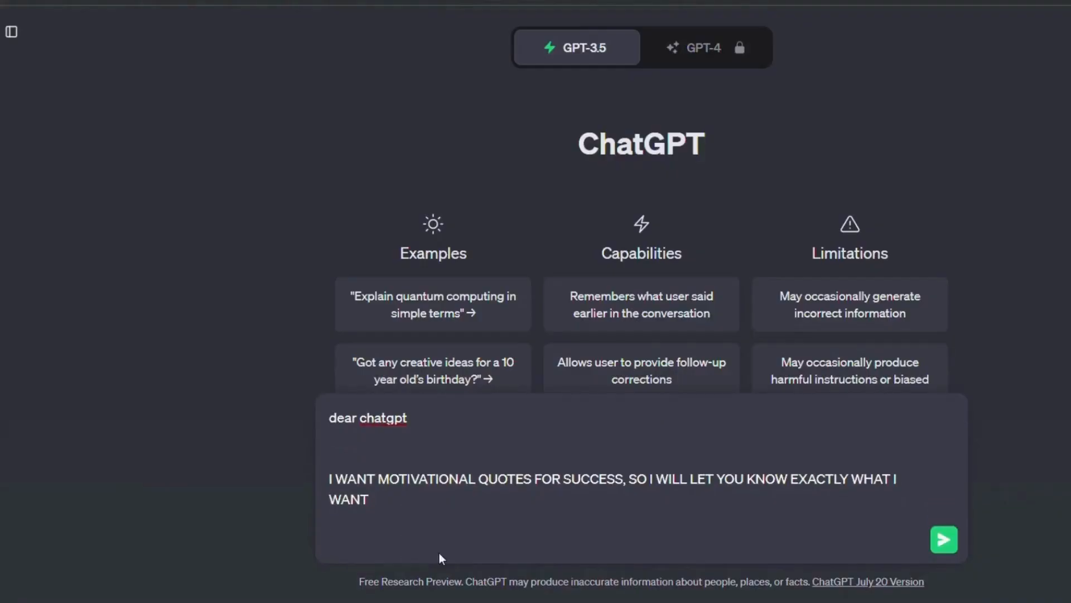
{"action": "type", "text": "THE FIRST PART"}
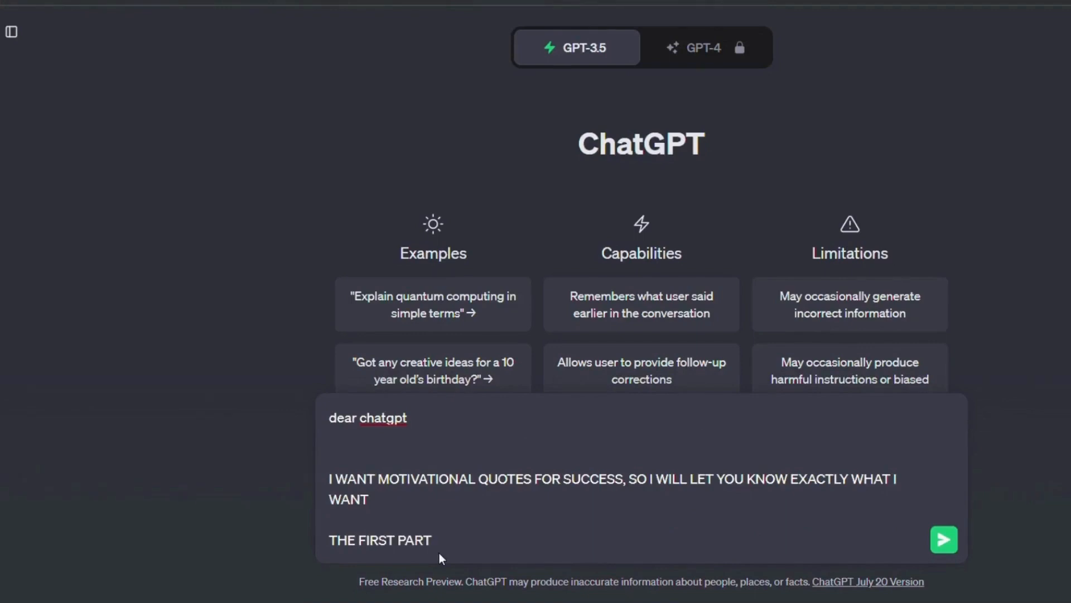
{"action": "type", "text": "SHOULD AN EXC"}
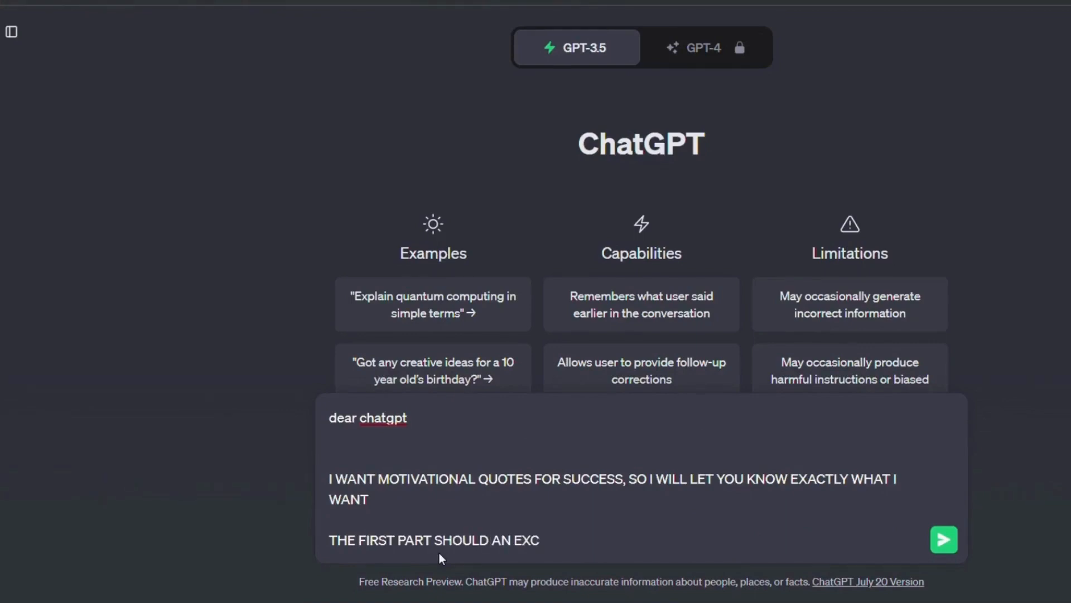
{"action": "type", "text": "ITING PHRASE"}
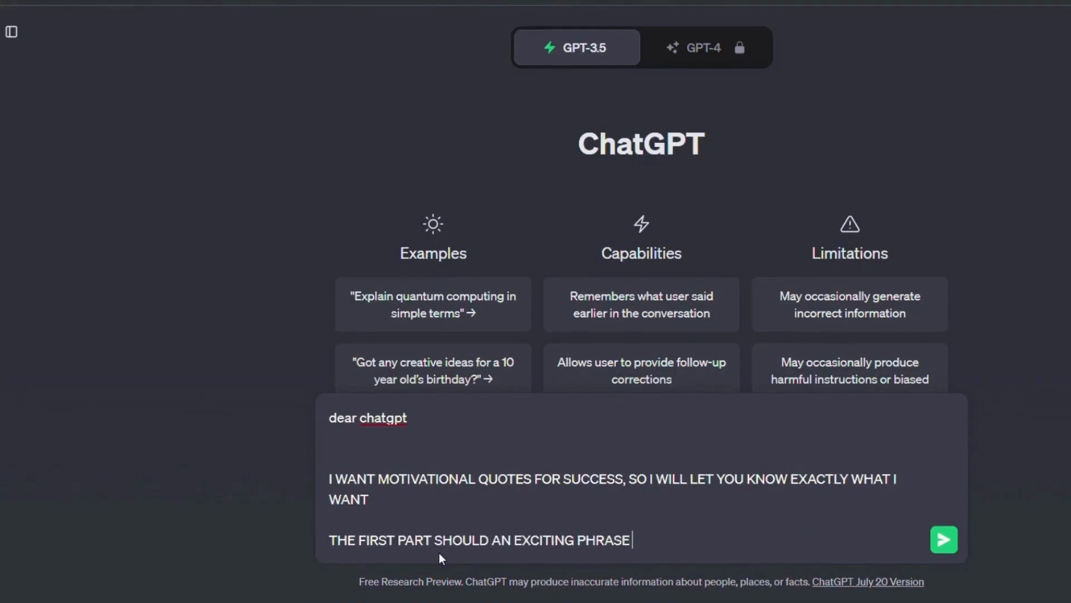
{"action": "type", "text": "THAT CAPTURES THE"}
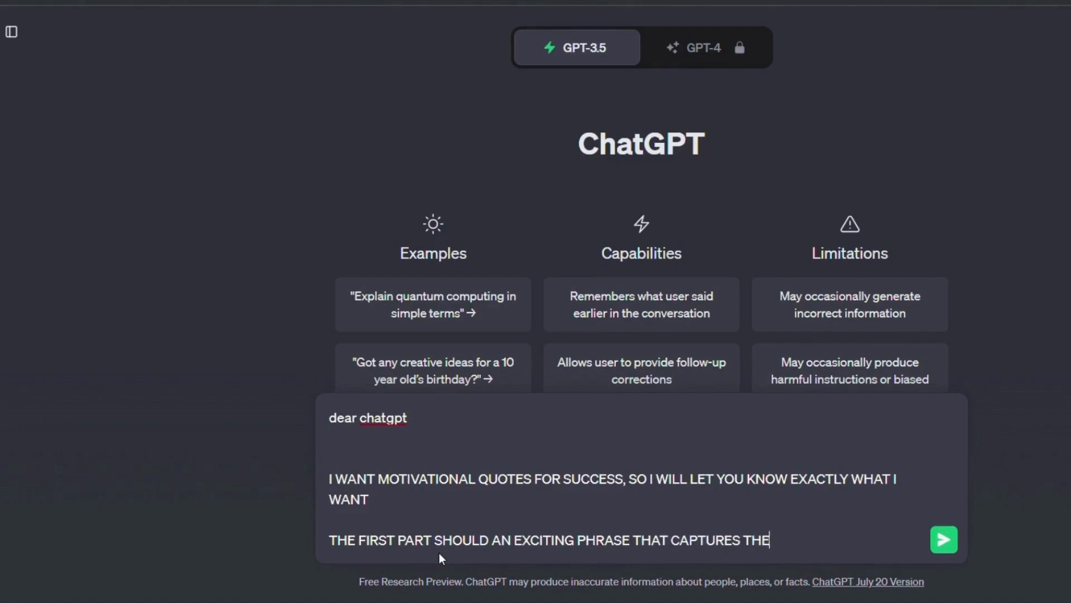
{"action": "type", "text": "LISTENER'"}
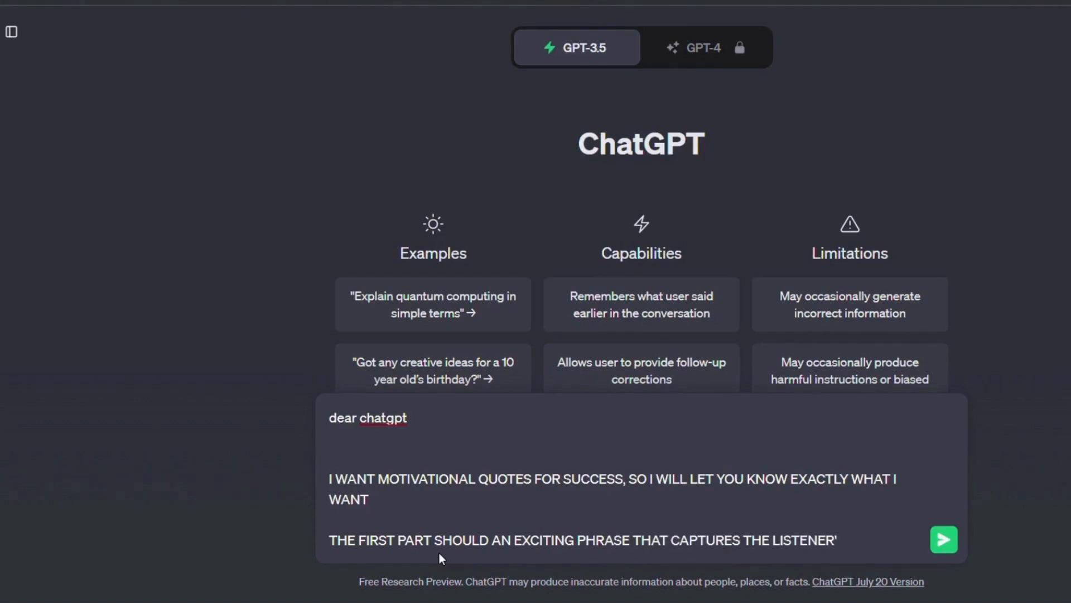
{"action": "type", "text": "S INTEREST T"}
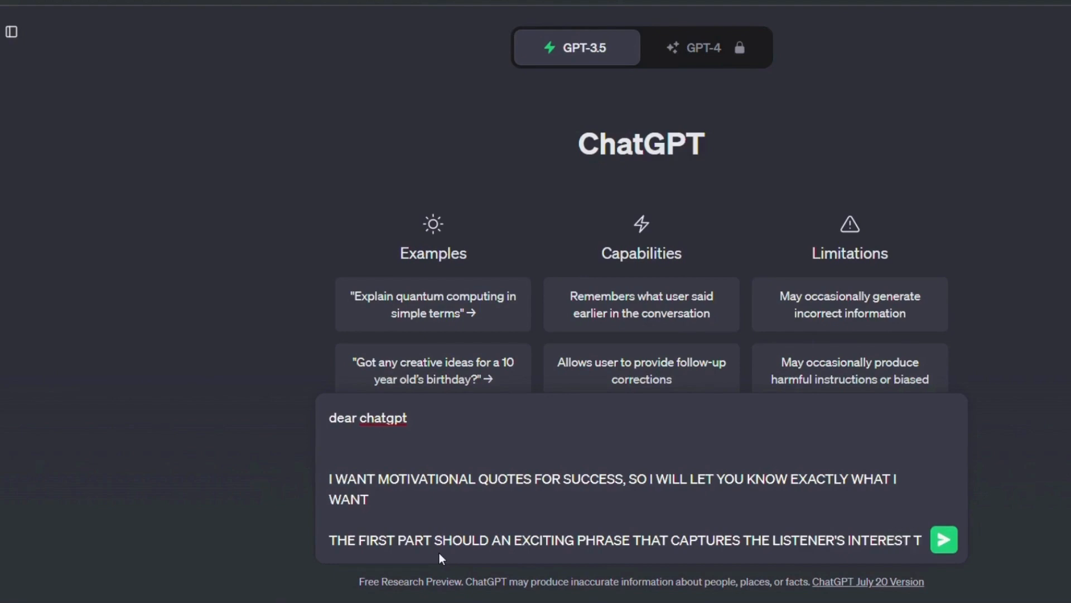
{"action": "type", "text": "TO HEAR THE SE"}
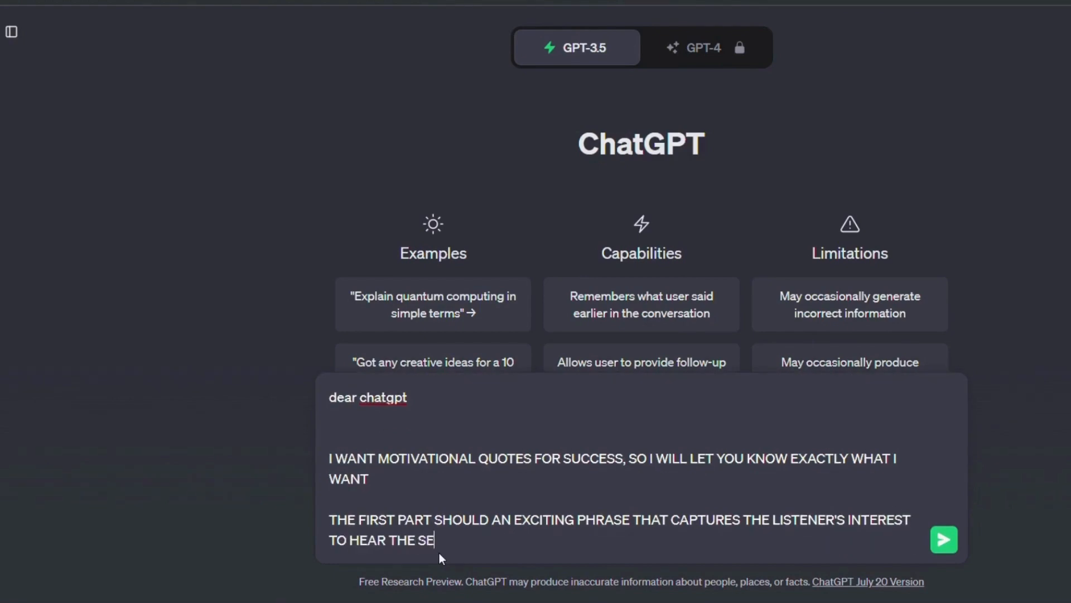
{"action": "type", "text": "COND PART"}
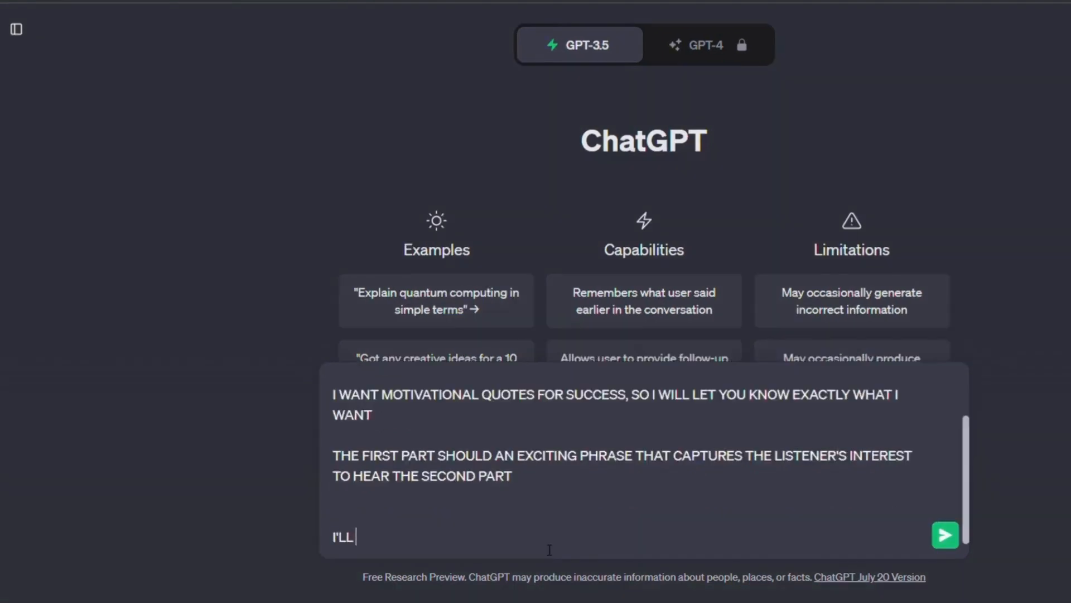
Add the example 'If you want to become successful… must get rid of the people around you.'.
{"action": "type", "text": "GIVE YOU AN EXAMPLE"}
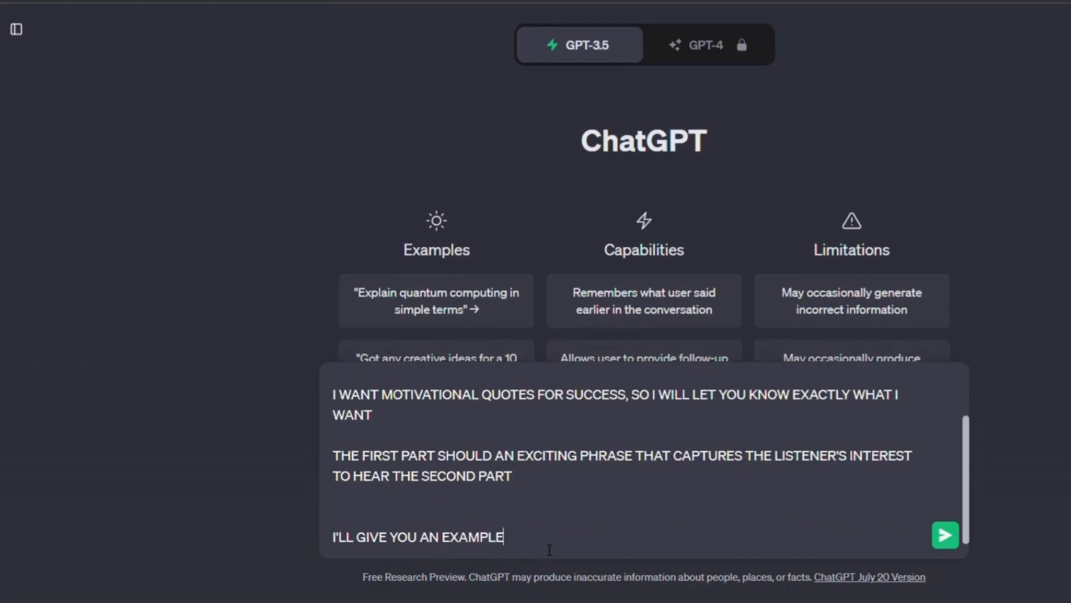
{"action": "type", "text": "IF YOU WANT TO BE"}
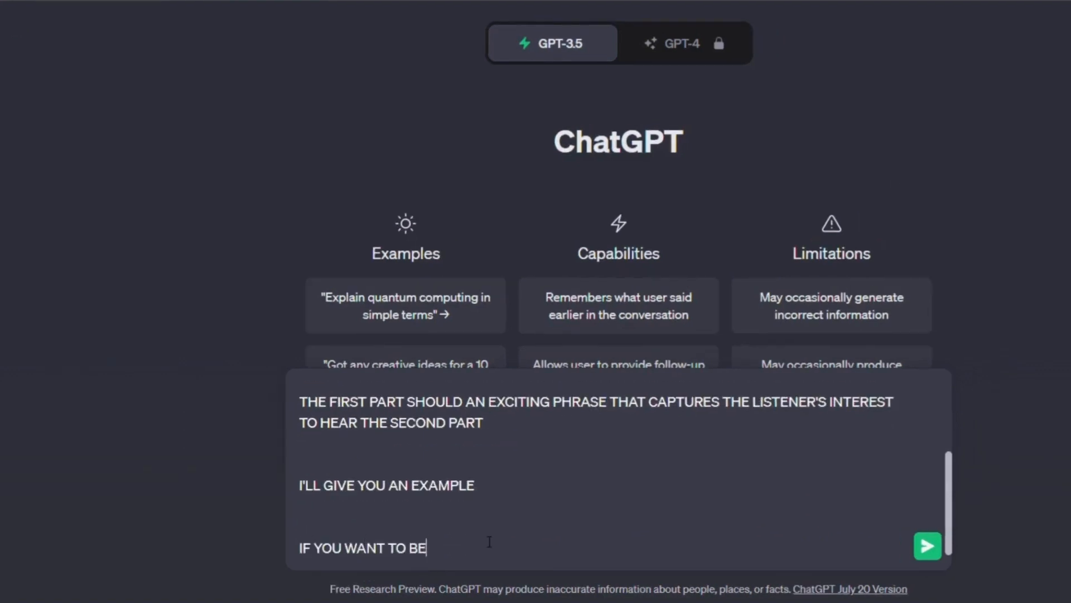
{"action": "type", "text": "COME SUCCESSFUL......."}
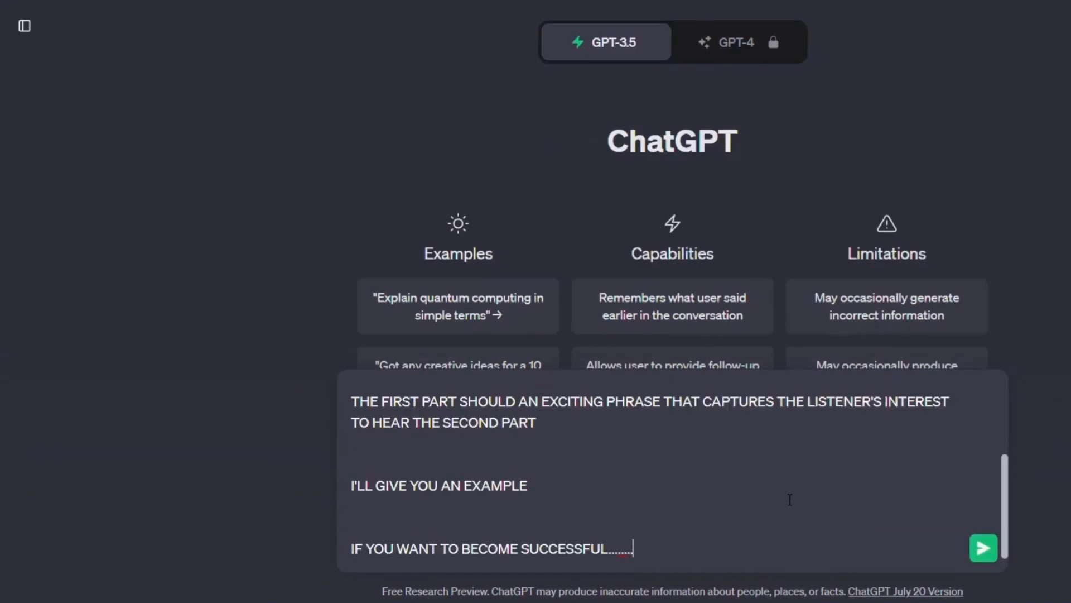
{"action": "type", "text": "THE SO"}
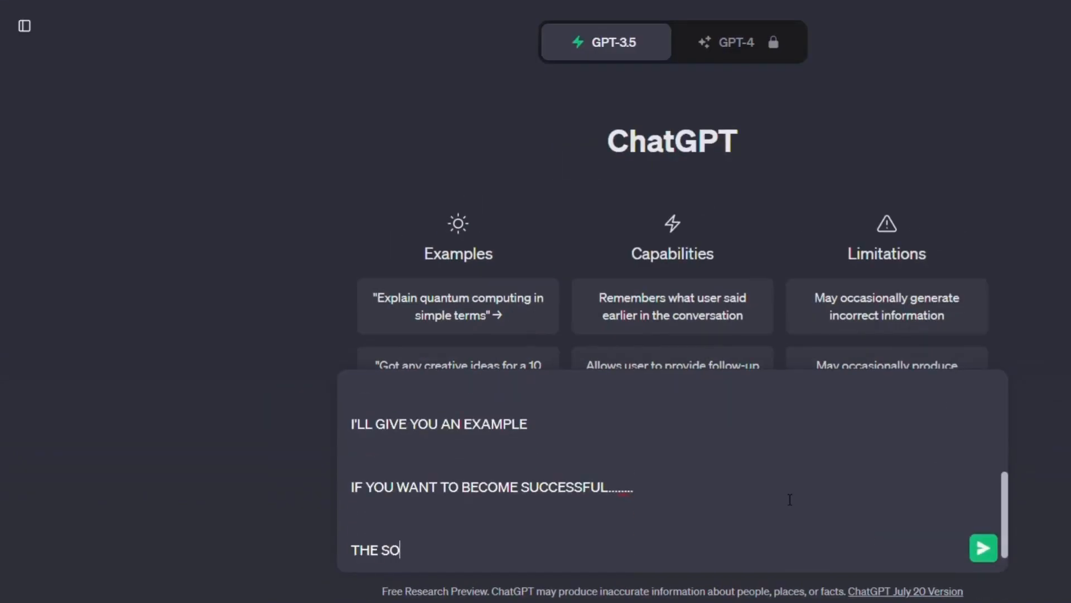
{"action": "type", "text": "COND PART"}
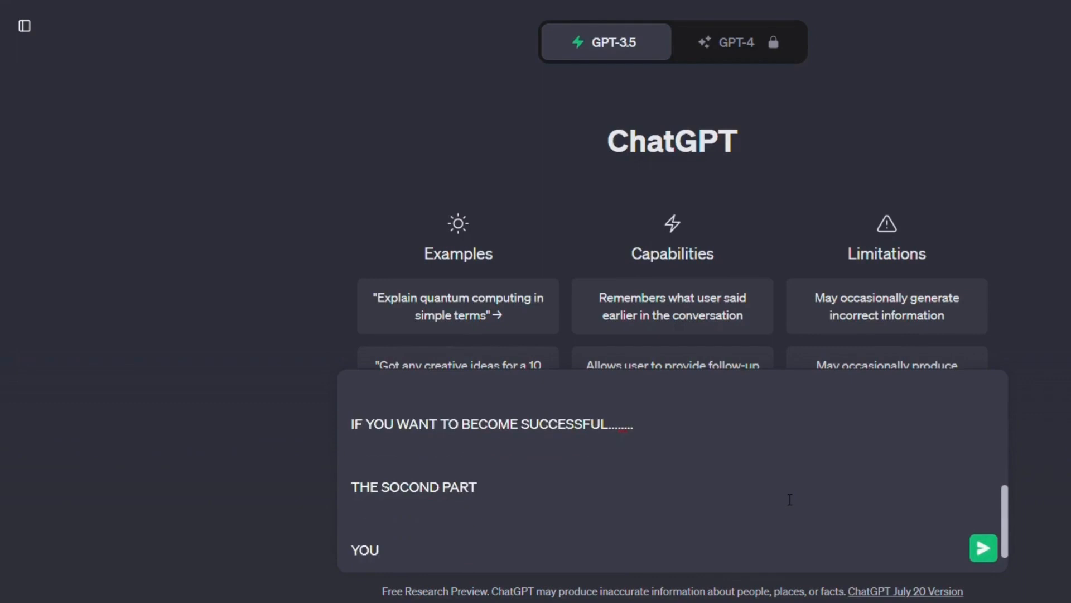
{"action": "type", "text": "MUST GET RID O"}
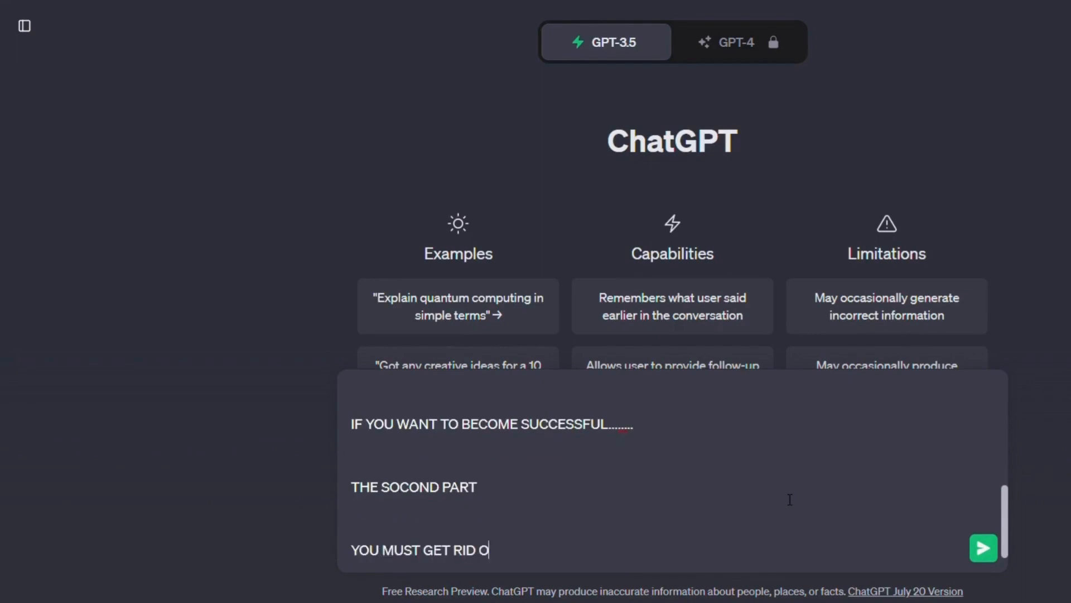
{"action": "type", "text": "F THE PEOPLE A"}
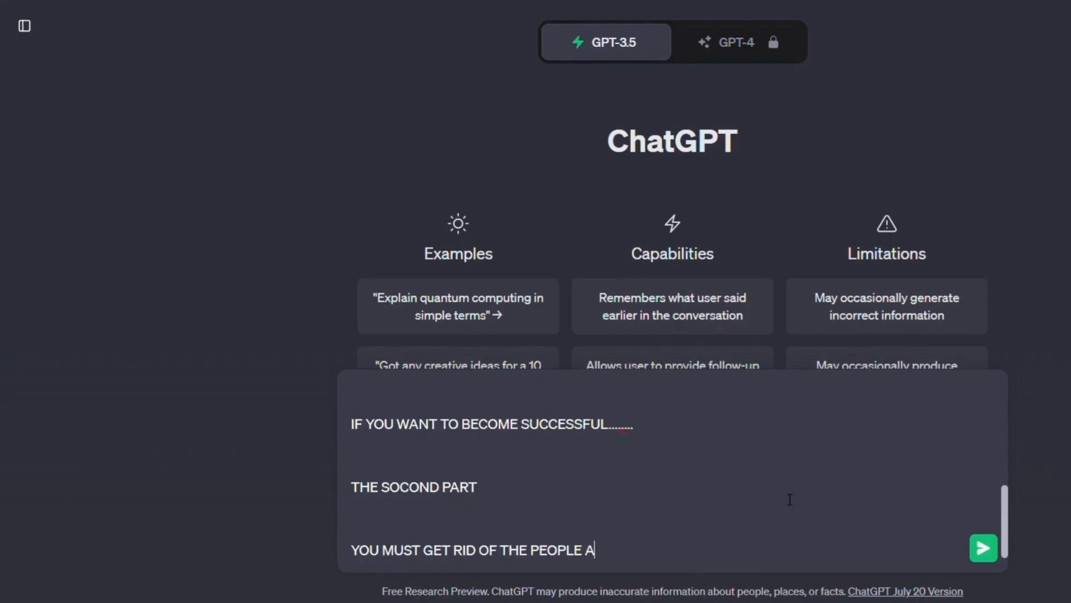
{"action": "type", "text": "ROUND YOU"}
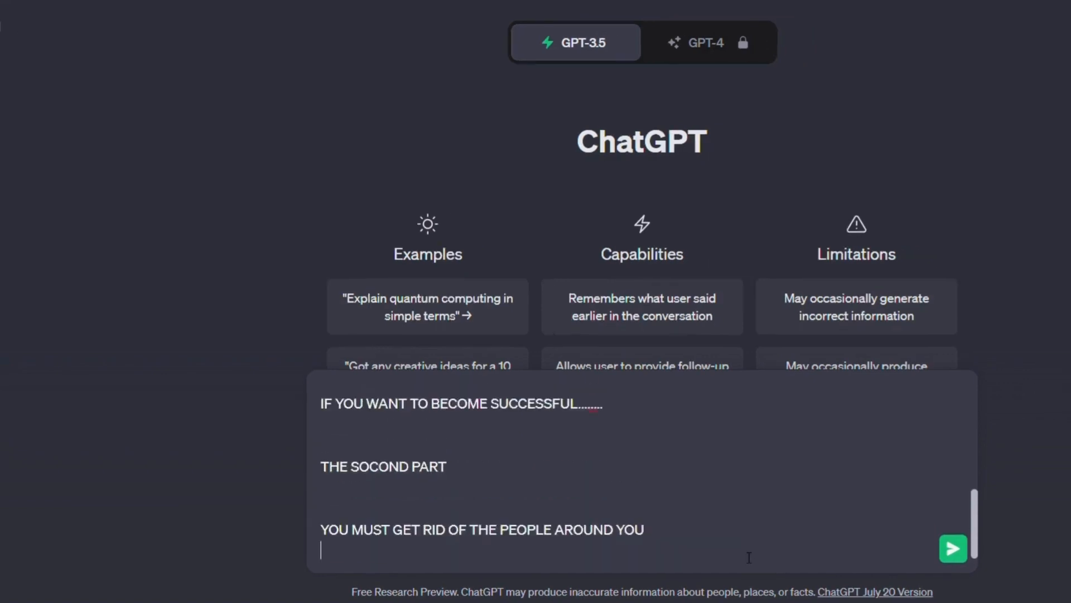
{"action": "type", "text": "DID YOU UNDE"}
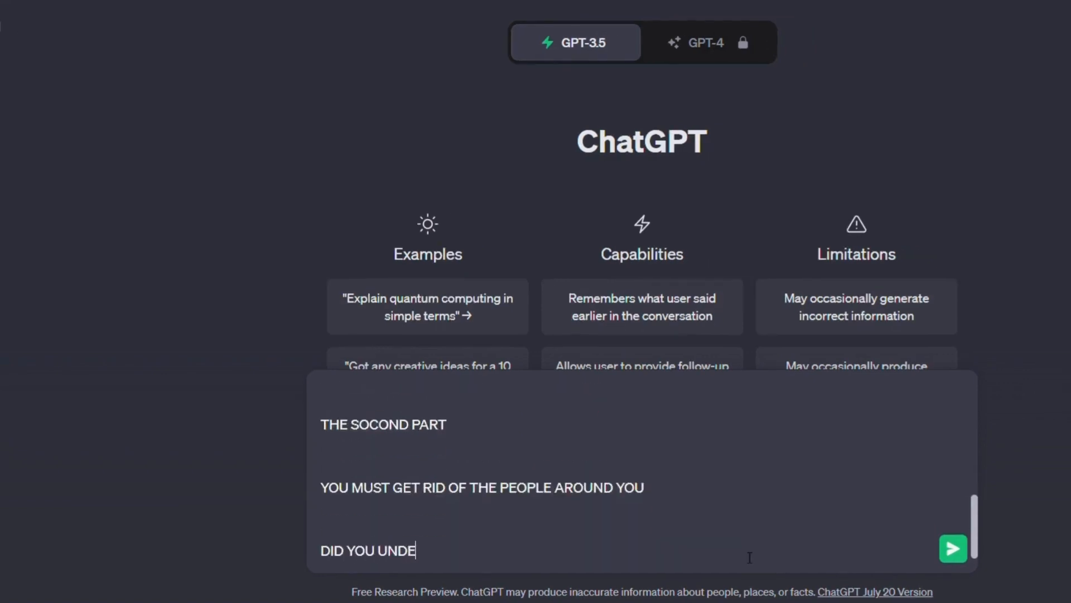
{"action": "type", "text": "RSTAND WHAT"}
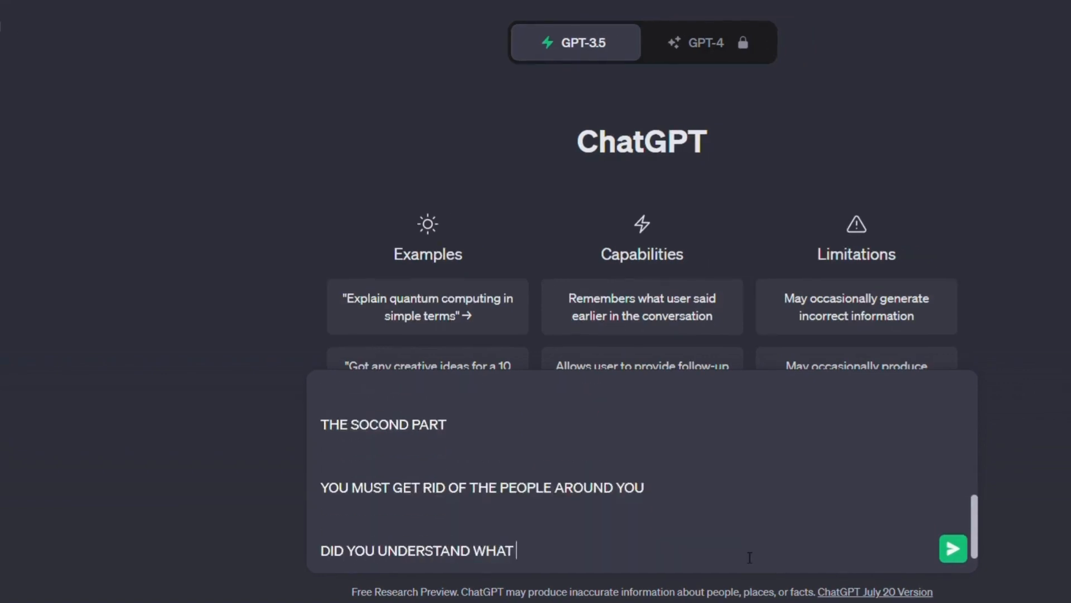
Send the prompt, review the ten returned two-part quotes, and begin requesting 100 quotes.
{"action": "left_click", "coordinate": [952, 548]}
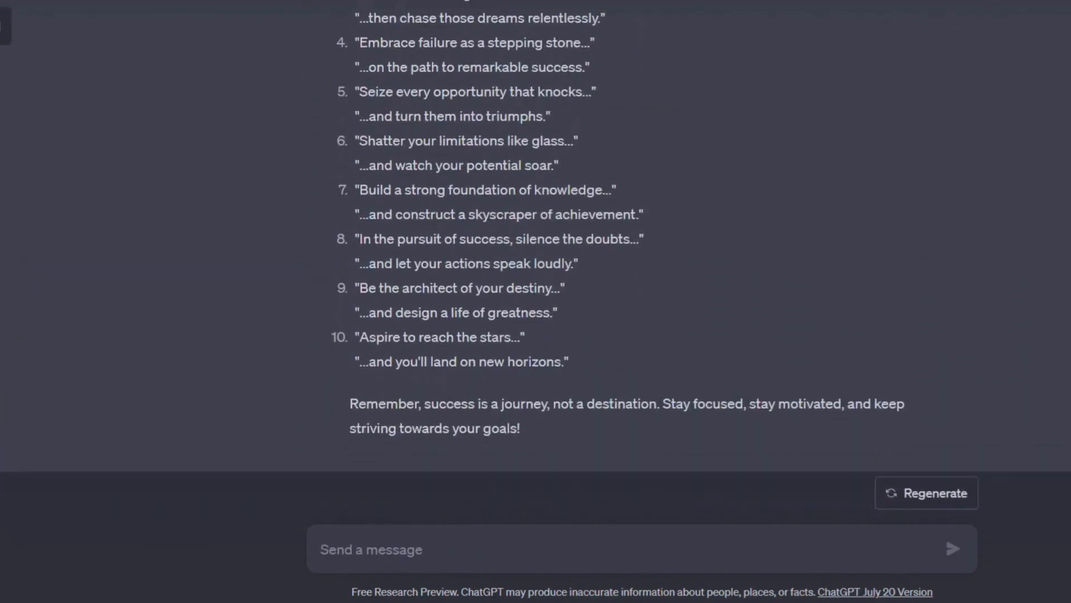
{"action": "scroll", "scroll_direction": "up", "scroll_amount": 3}
{"action": "type", "text": "can"}
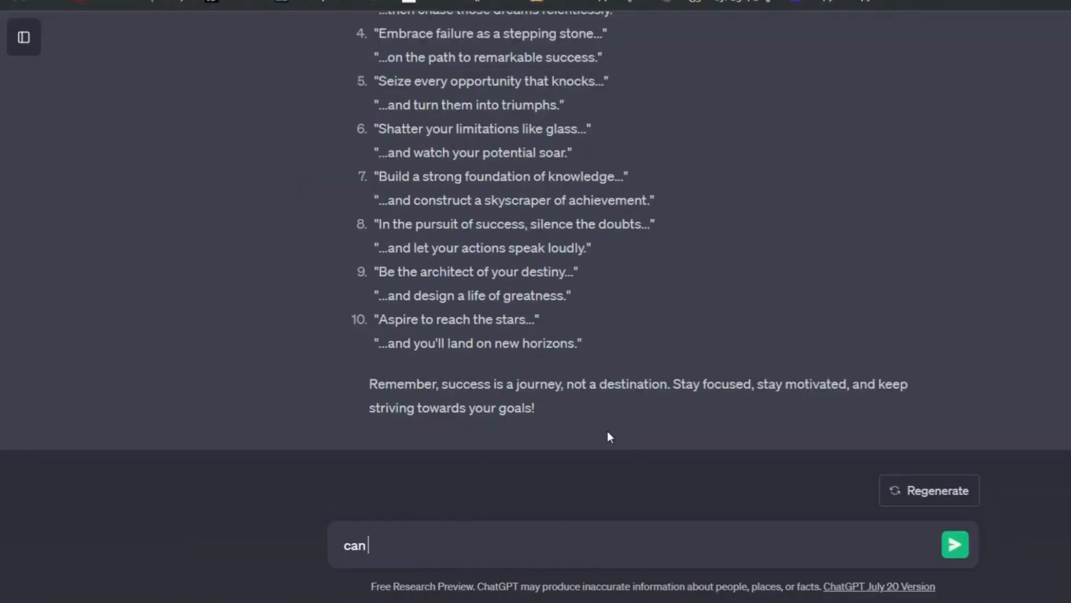
{"action": "type", "text": "you give me 100 q"}
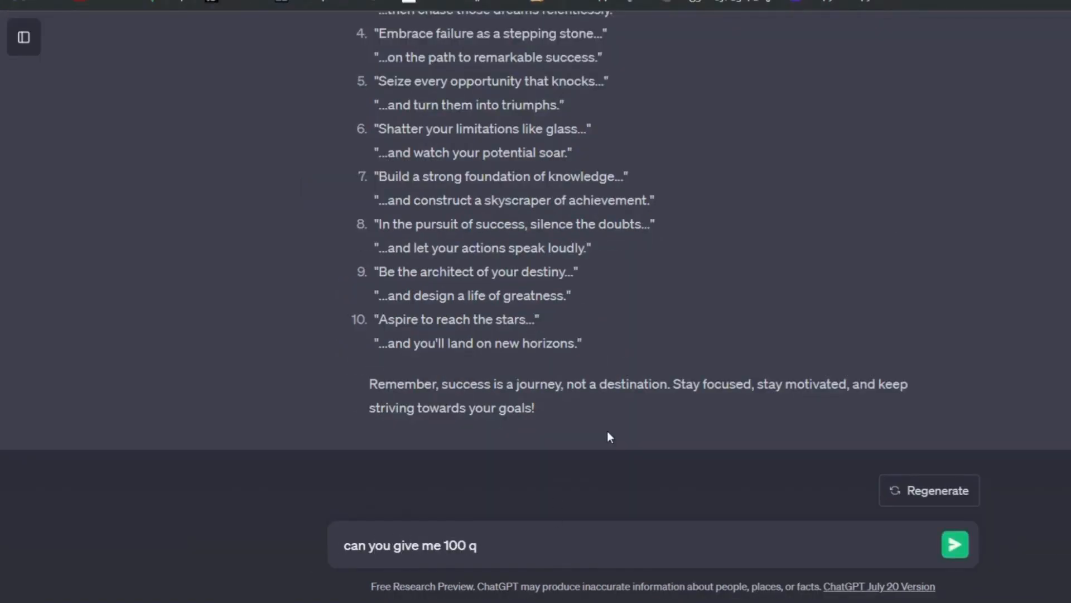
{"action": "type", "text": "uotes and put them"}
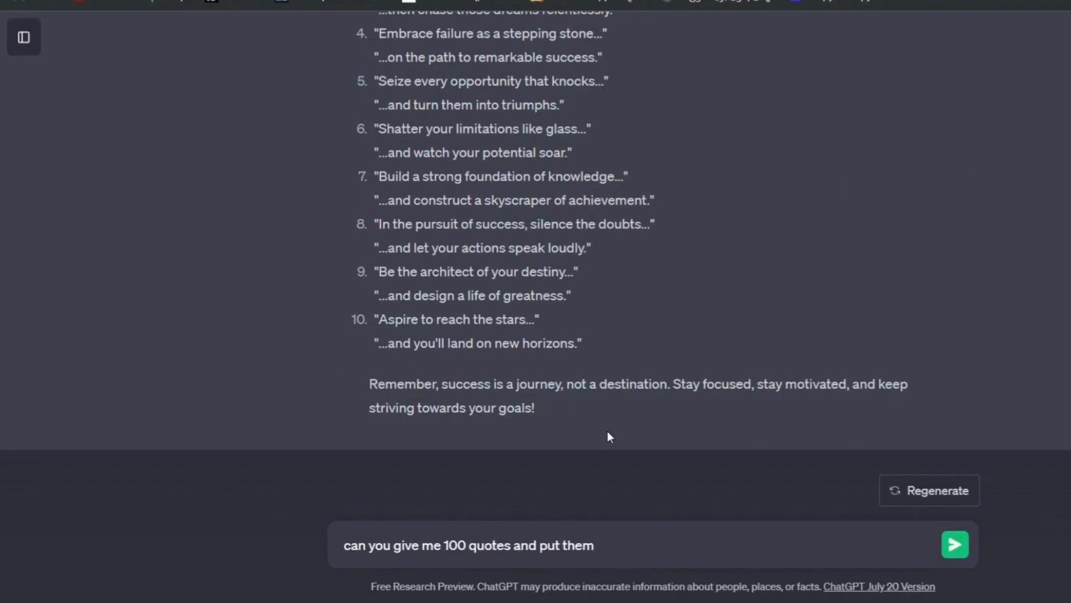
Send the 100-quote table request and continue generating once output stops near row 67.
{"action": "left_click", "coordinate": [955, 544]}
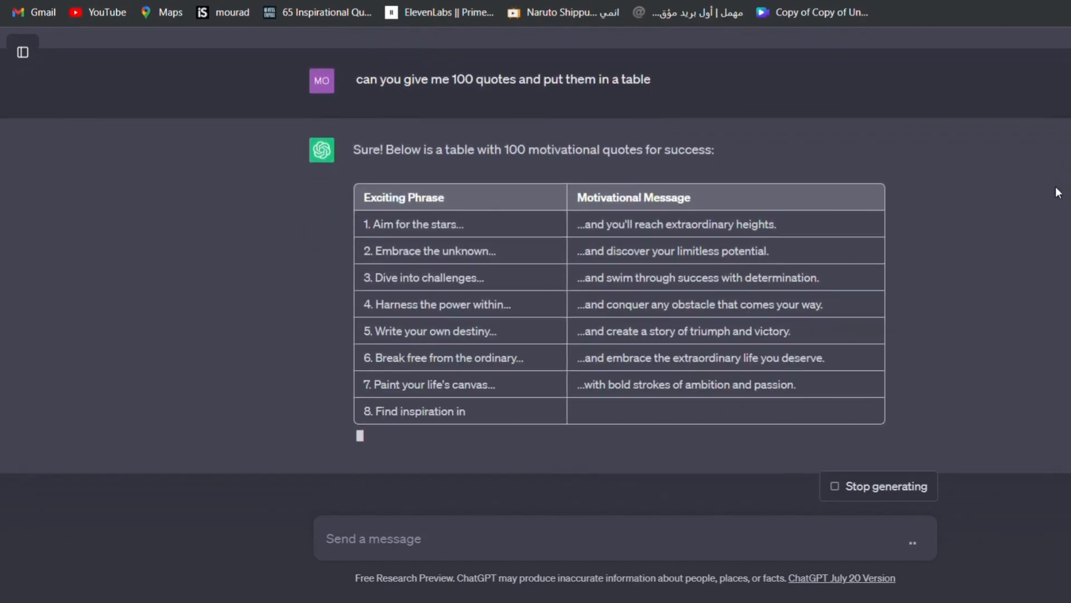
{"action": "scroll", "scroll_direction": "down", "scroll_amount": 3}
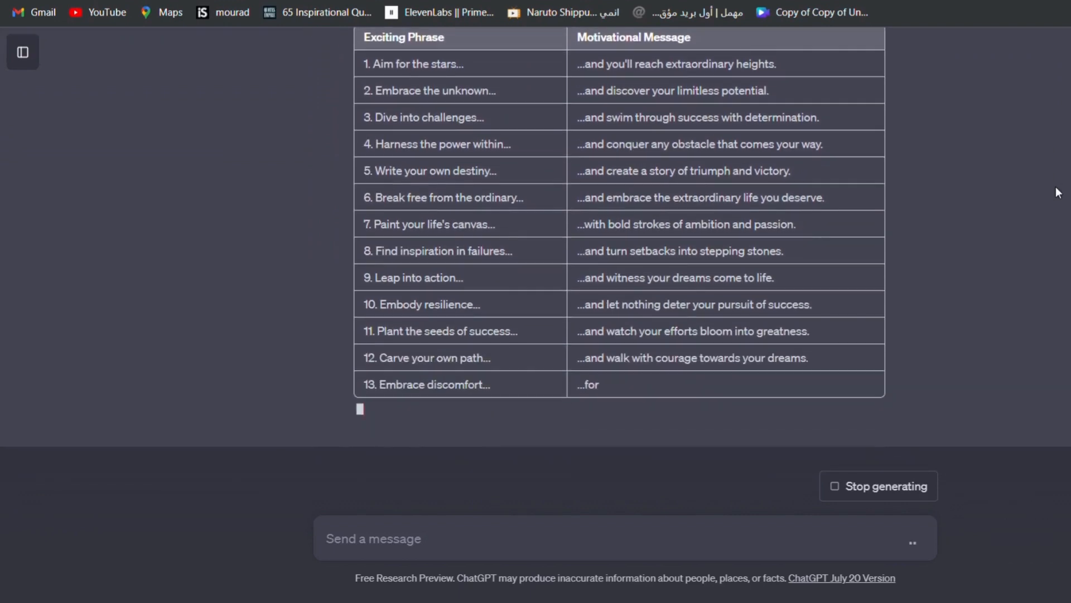
{"action": "scroll", "scroll_direction": "down", "scroll_amount": 3}
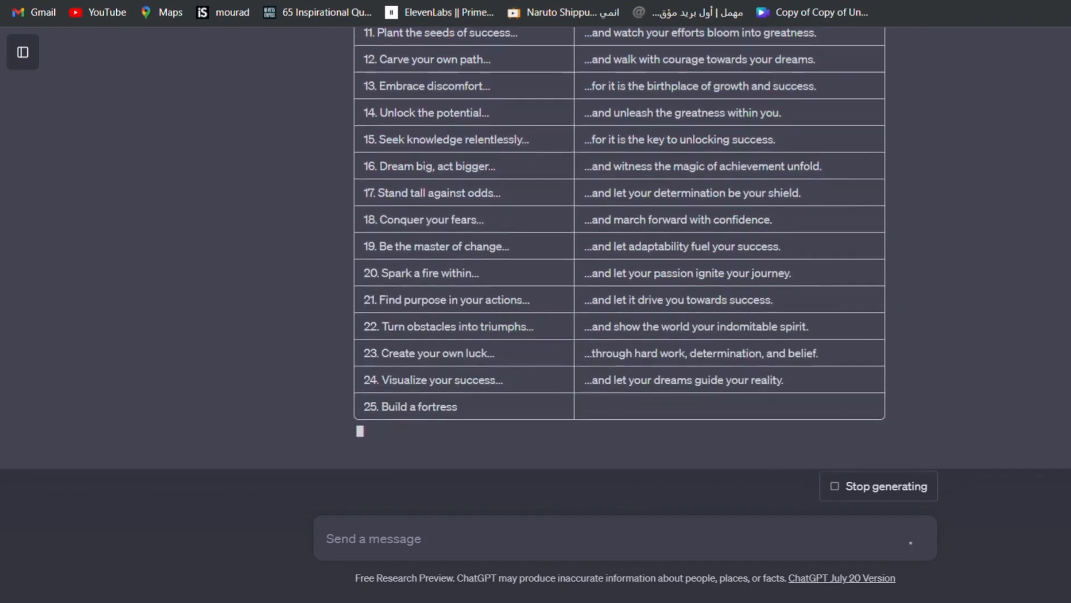
{"action": "scroll", "scroll_direction": "down", "scroll_amount": 3}
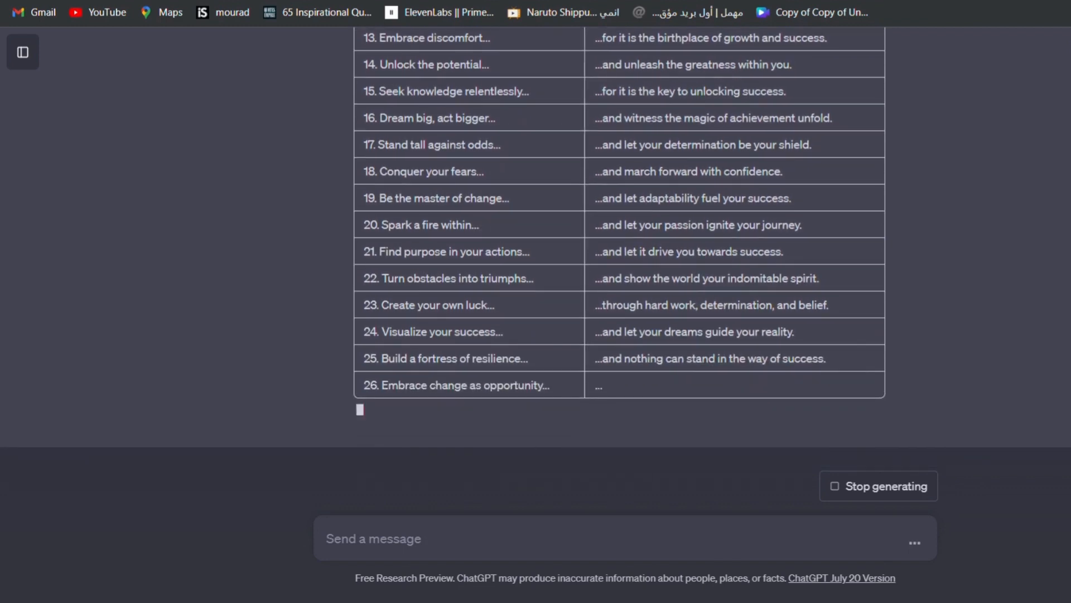
{"action": "scroll", "scroll_direction": "down", "scroll_amount": 3}
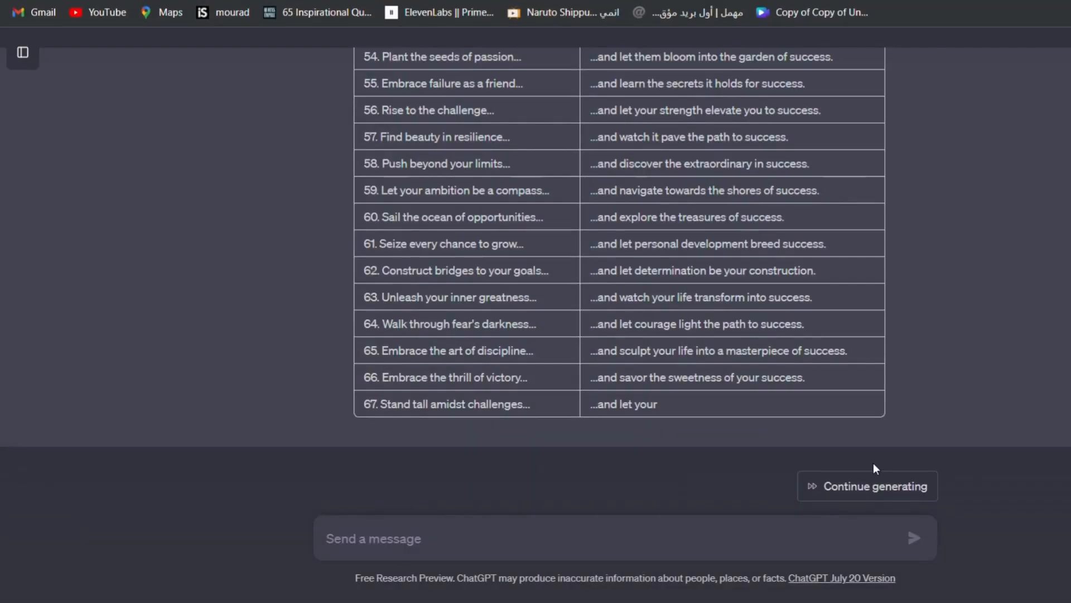
{"action": "left_click", "coordinate": [867, 486]}
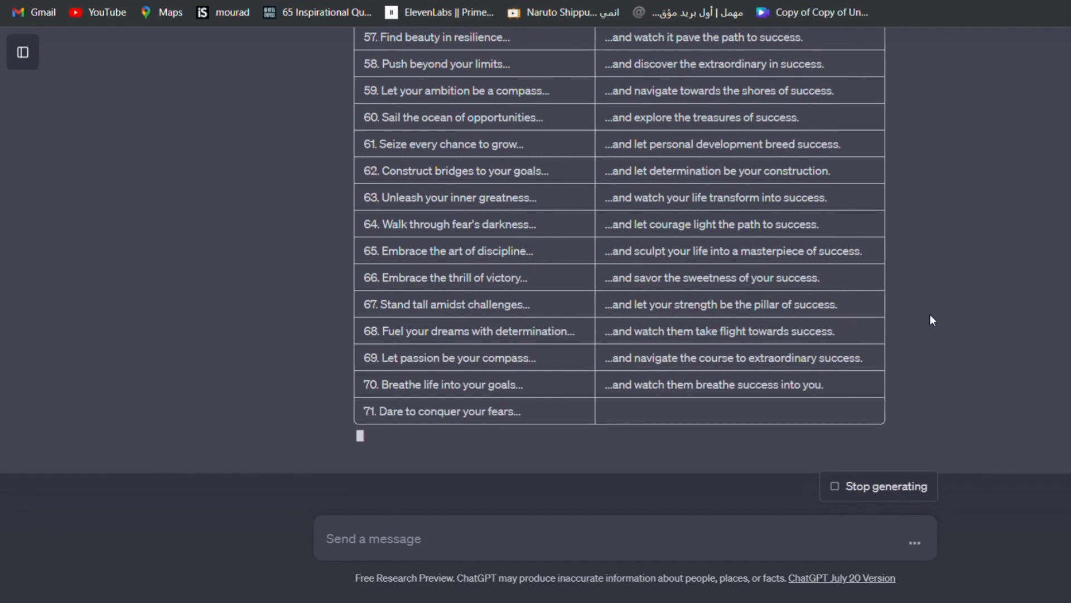
{"action": "scroll", "scroll_direction": "down", "scroll_amount": 3}
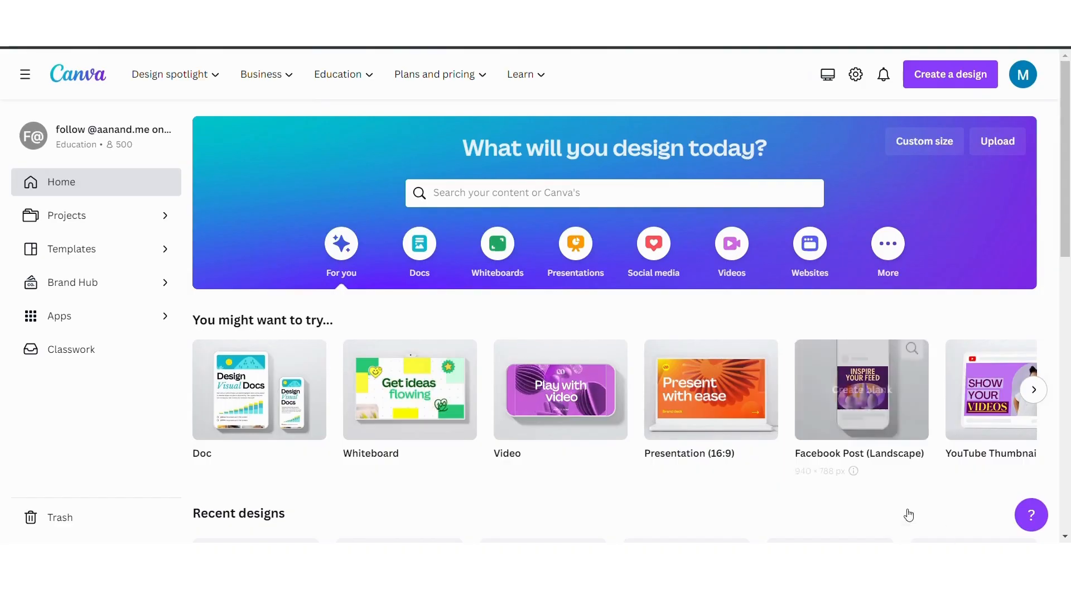
{"action": "mouse_move", "coordinate": [724, 506]}
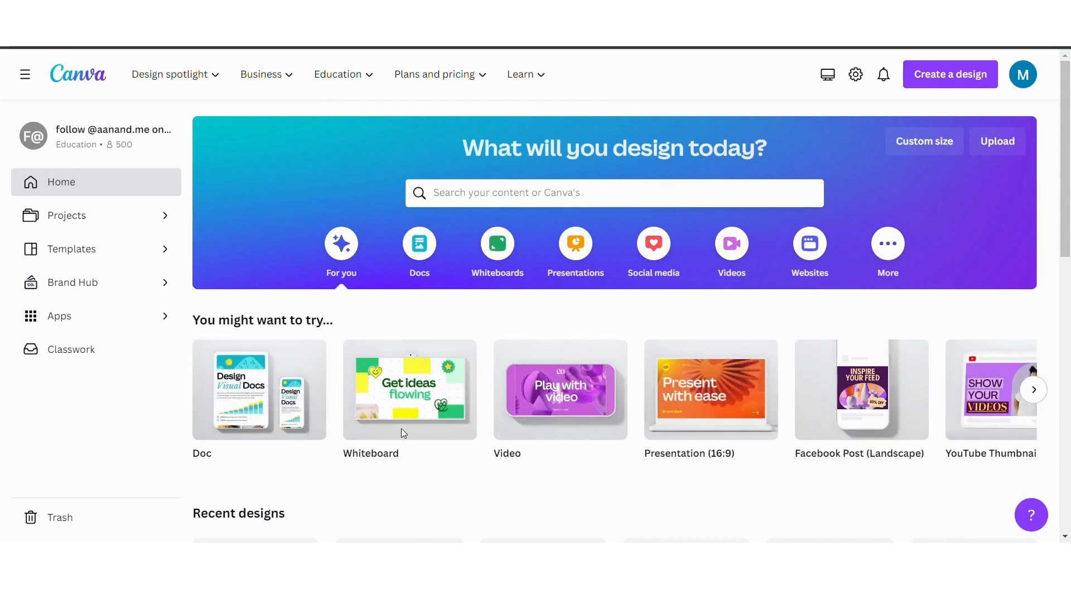
{"action": "mouse_move", "coordinate": [560, 390]}
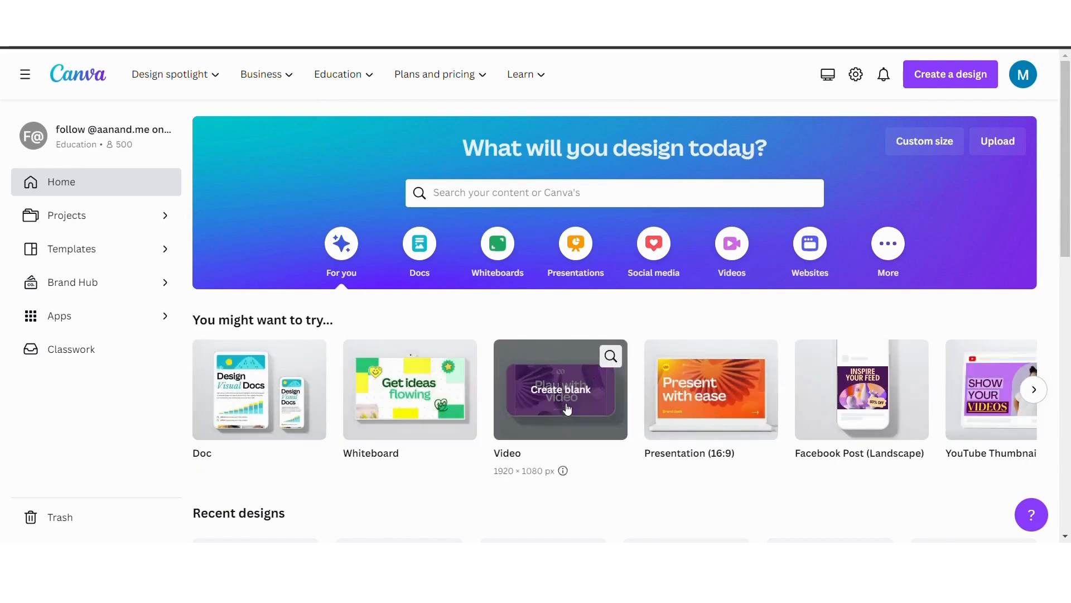
{"action": "mouse_move", "coordinate": [582, 472]}
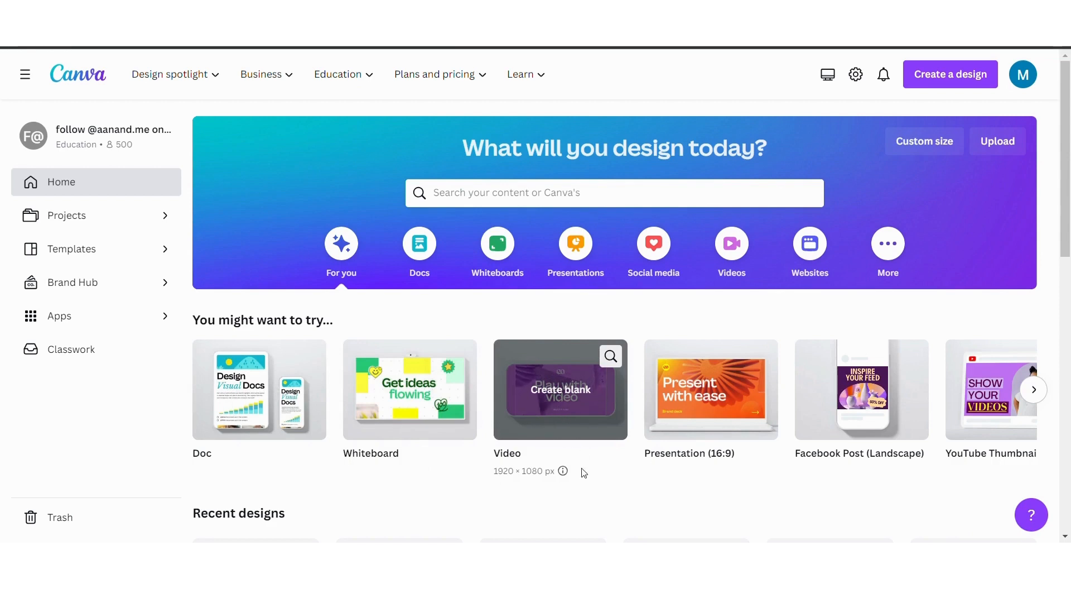
{"action": "mouse_move", "coordinate": [675, 477]}
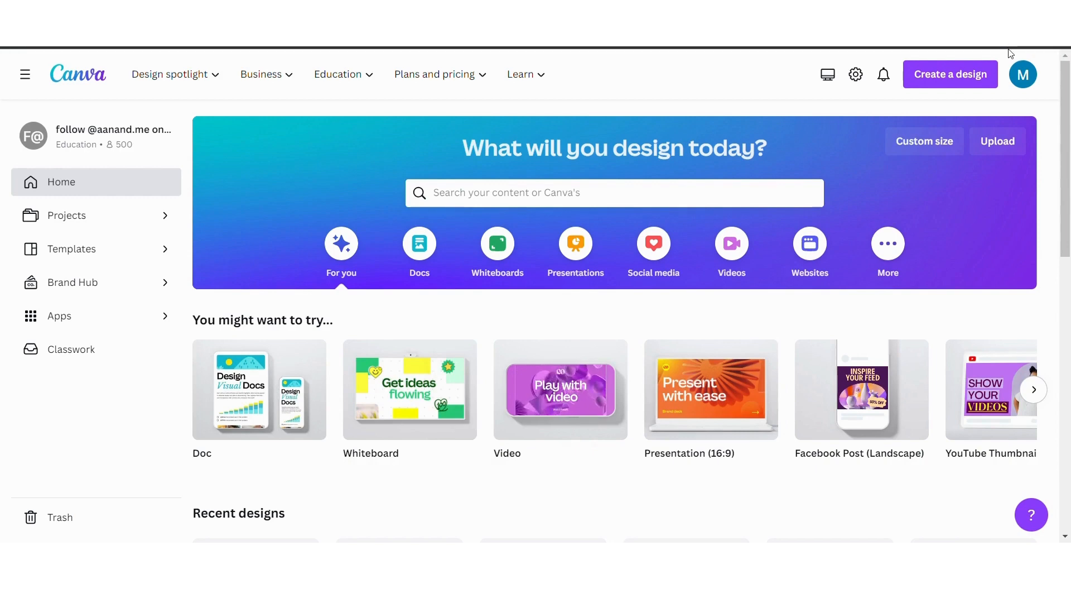
Scroll the Canva home page to its suggested design types, including the 1920×1080 video.
{"action": "scroll", "scroll_direction": "down", "scroll_amount": 3}
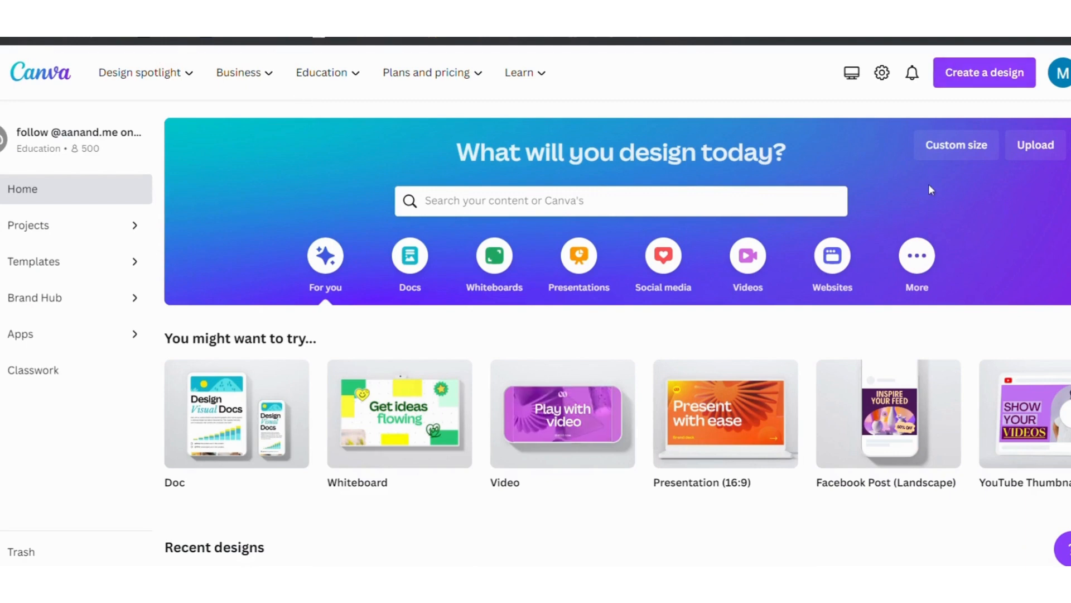
{"action": "mouse_move", "coordinate": [984, 73]}
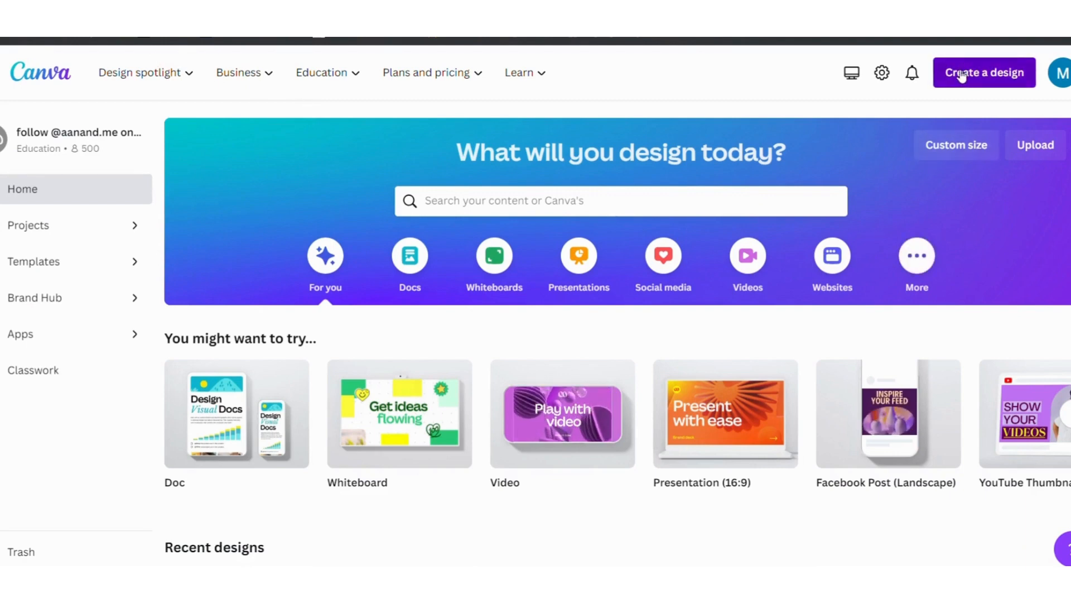
Create a YouTube Shorts mobile video and apply the night-city 'If it's meant to be' quote template.
{"action": "left_click", "coordinate": [983, 72]}
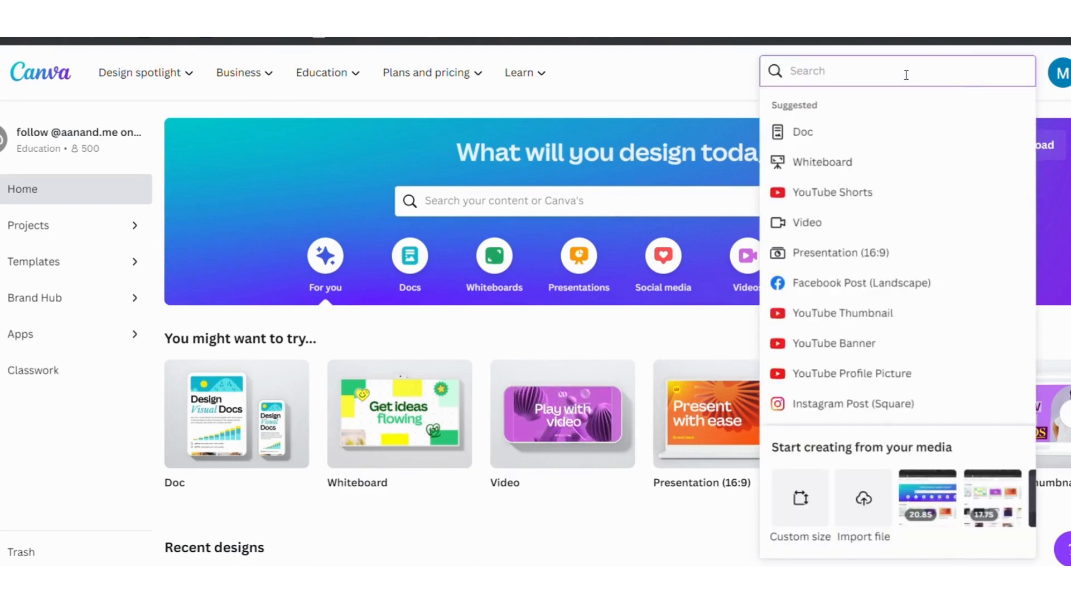
{"action": "type", "text": "you"}
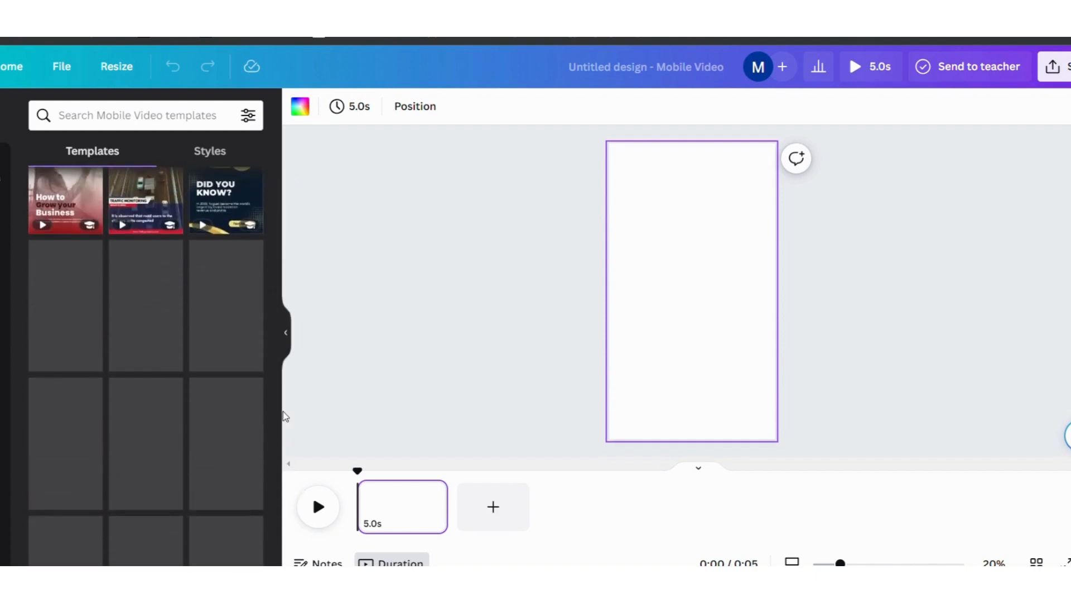
{"action": "scroll", "scroll_direction": "down", "scroll_amount": 3}
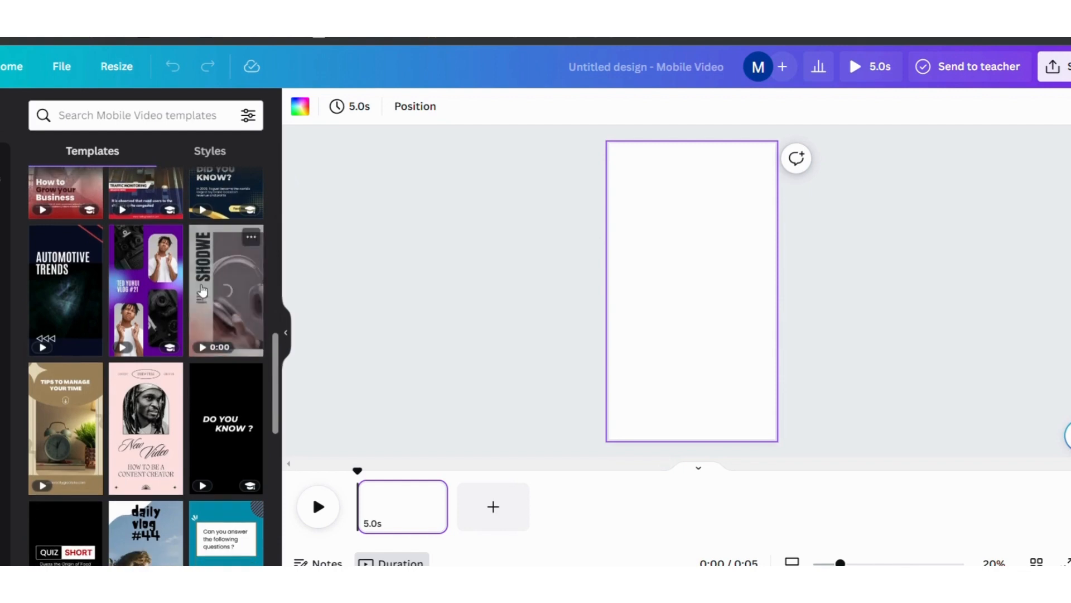
{"action": "left_click", "coordinate": [137, 115]}
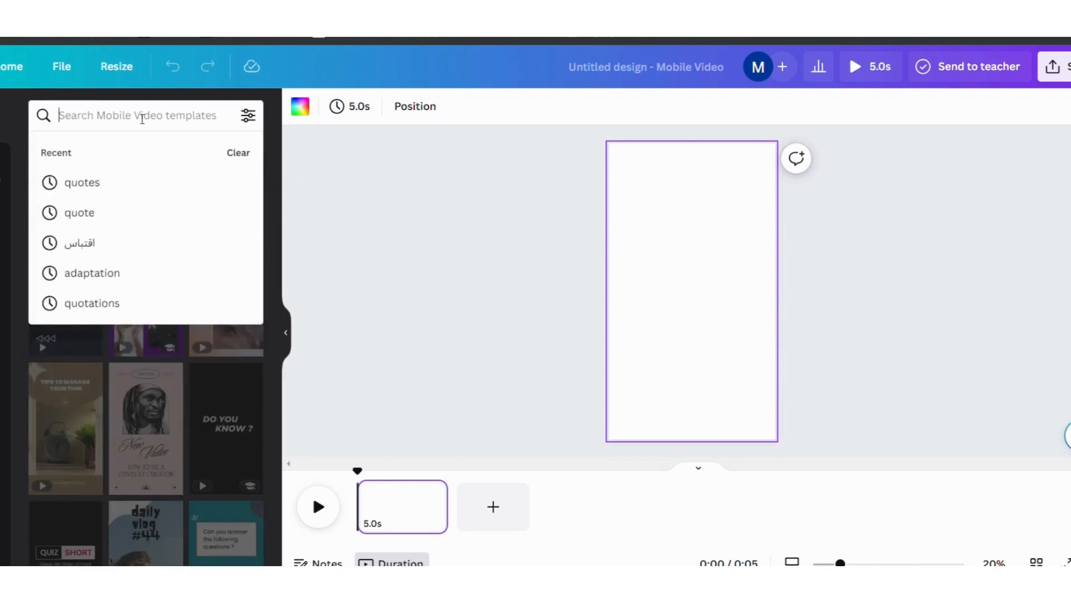
{"action": "left_click", "coordinate": [82, 183]}
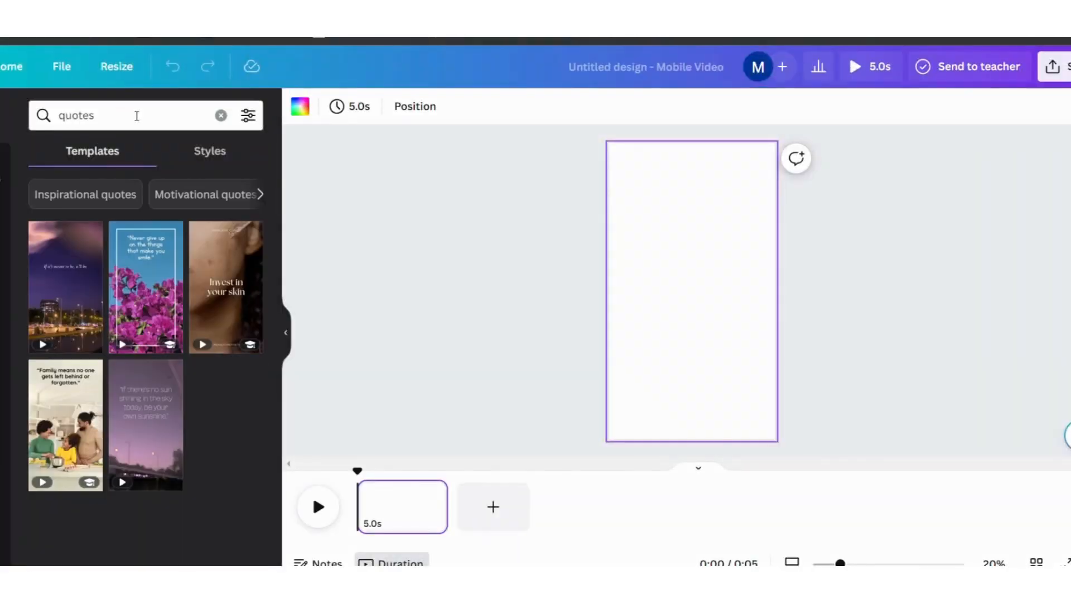
{"action": "mouse_move", "coordinate": [65, 389]}
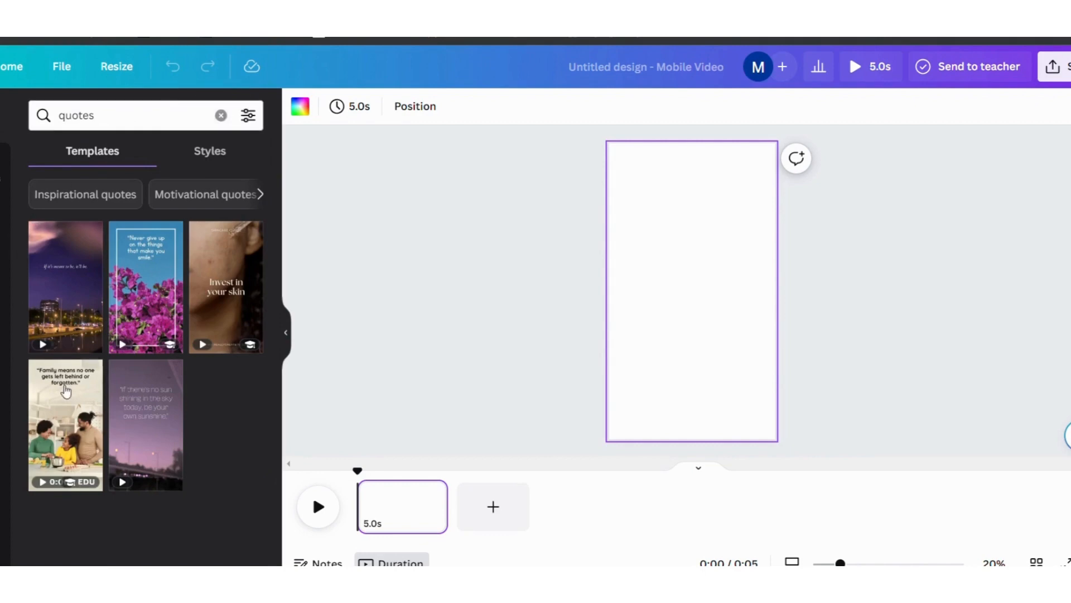
{"action": "left_click", "coordinate": [66, 285]}
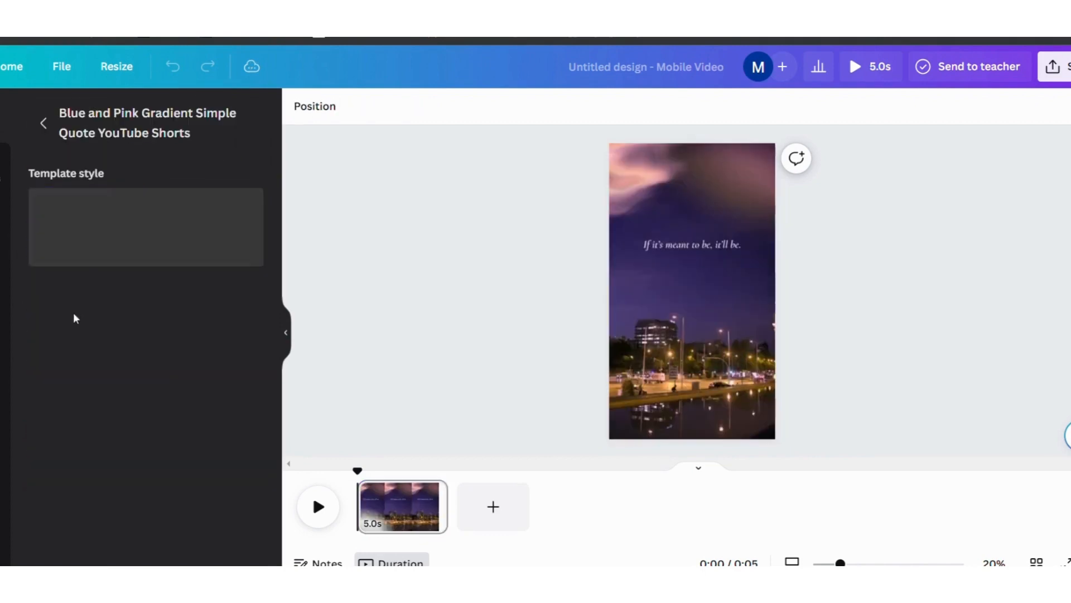
Apply the template's night-city video background so the Short runs 6.4 seconds.
{"action": "left_click", "coordinate": [691, 287]}
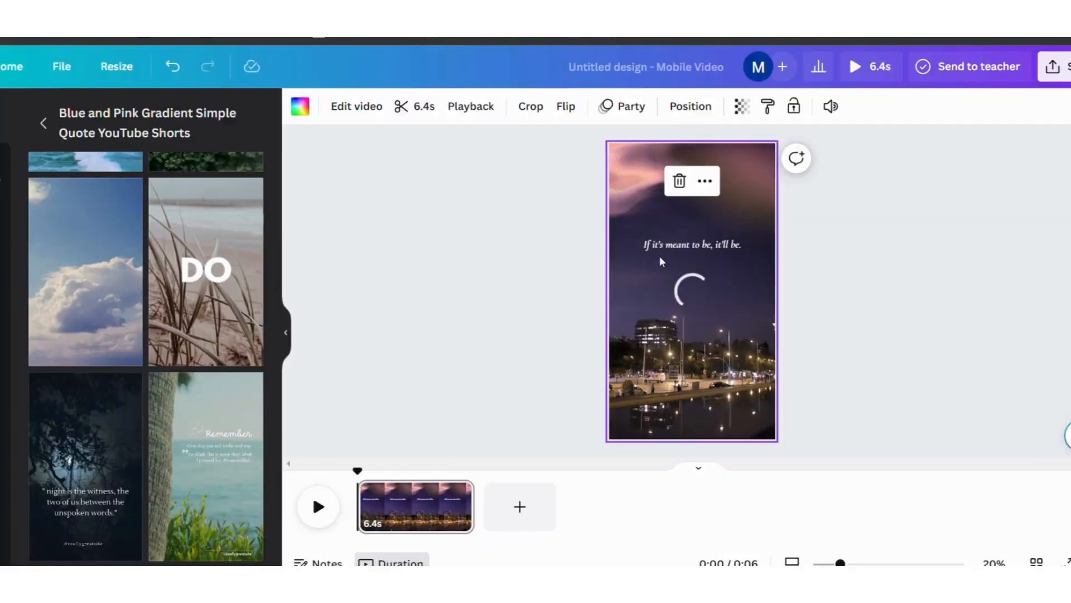
{"action": "left_click", "coordinate": [692, 244]}
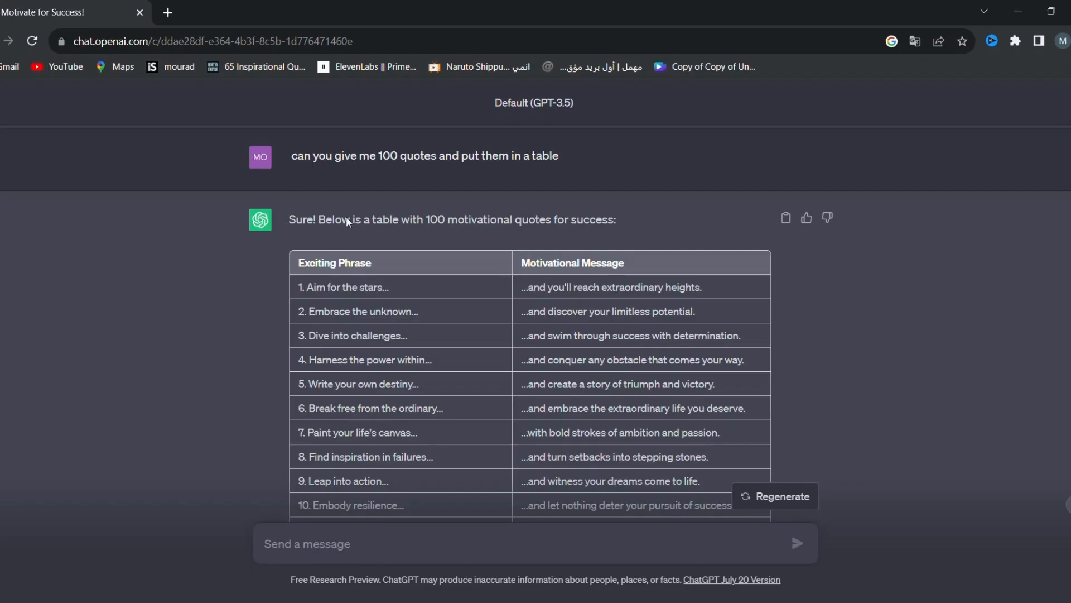
{"action": "mouse_move", "coordinate": [409, 344]}
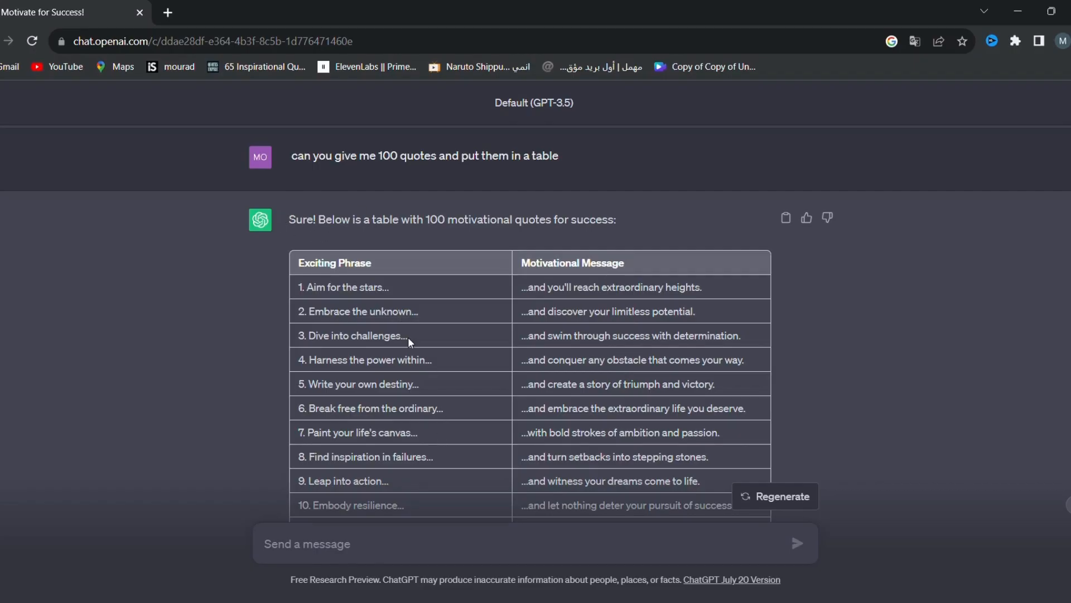
Select the first exciting phrase '1. Aim for the stars…' in ChatGPT's table.
{"action": "double_click", "coordinate": [342, 287]}
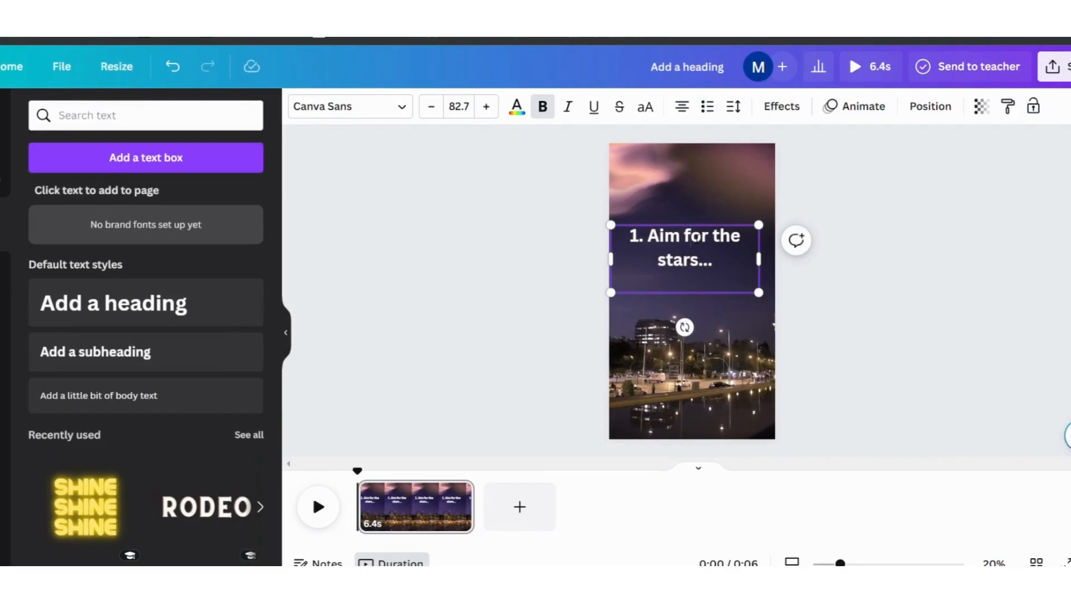
Paste '1. Aim for the stars…', duplicate it below as '...and you'll reach extraordinary heights.'.
{"action": "left_click", "coordinate": [862, 106]}
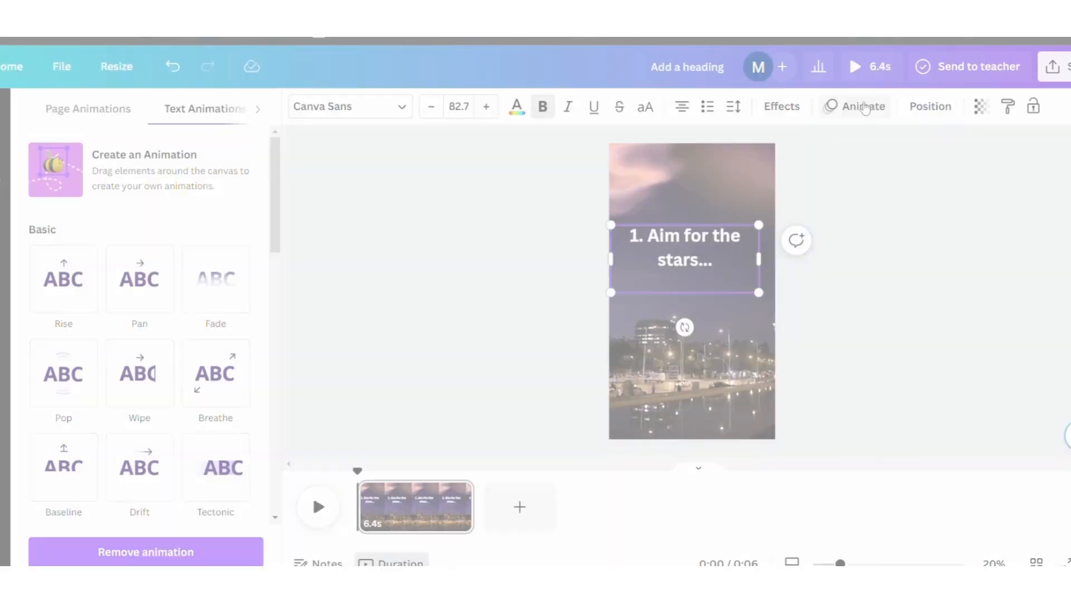
{"action": "right_click", "coordinate": [683, 263]}
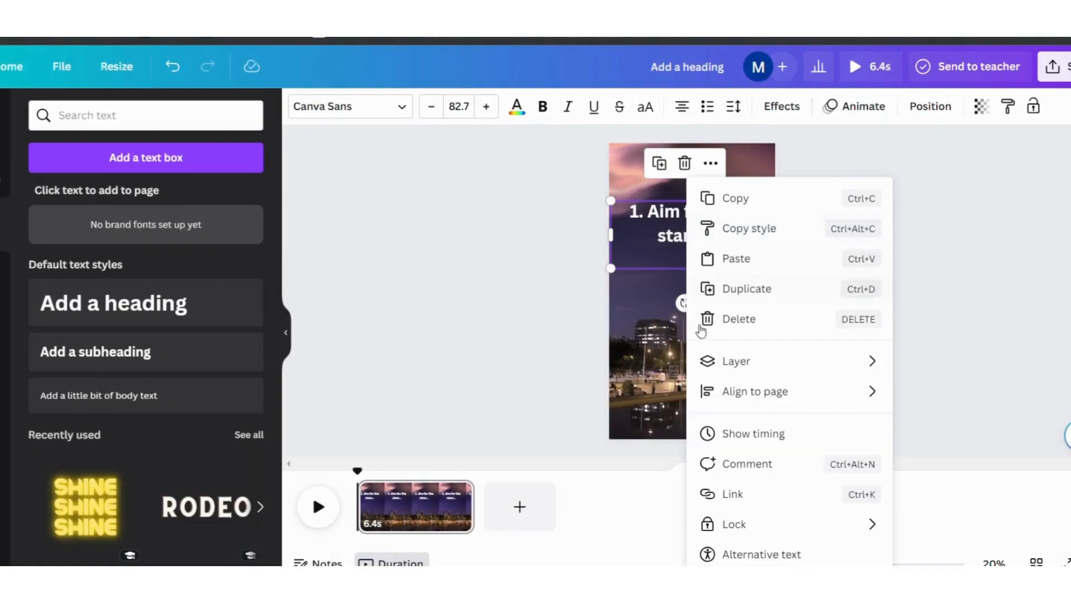
{"action": "mouse_move", "coordinate": [742, 251]}
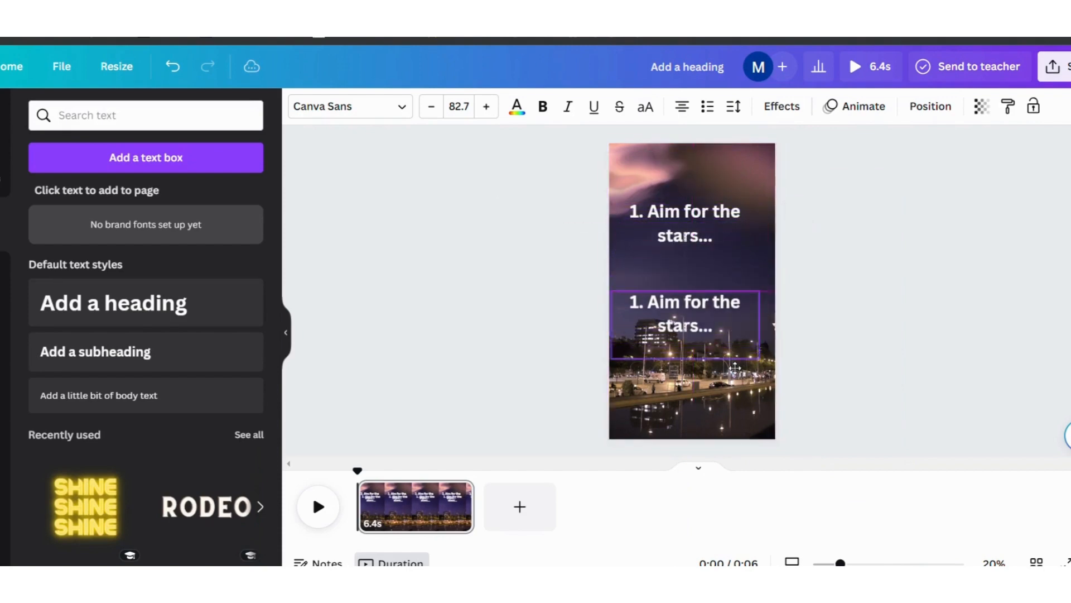
{"action": "left_click", "coordinate": [683, 326]}
{"action": "type", "text": "...and you'll reach extraordinary heights."}
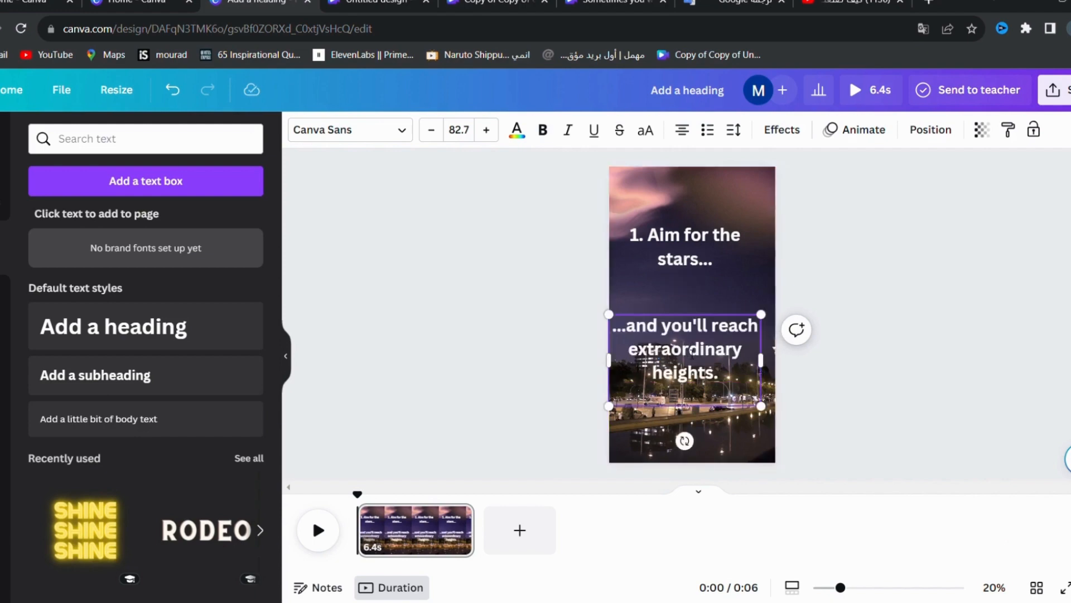
Show both text lines' timing, delay the second line, and play back the staggered quote.
{"action": "left_click", "coordinate": [691, 424]}
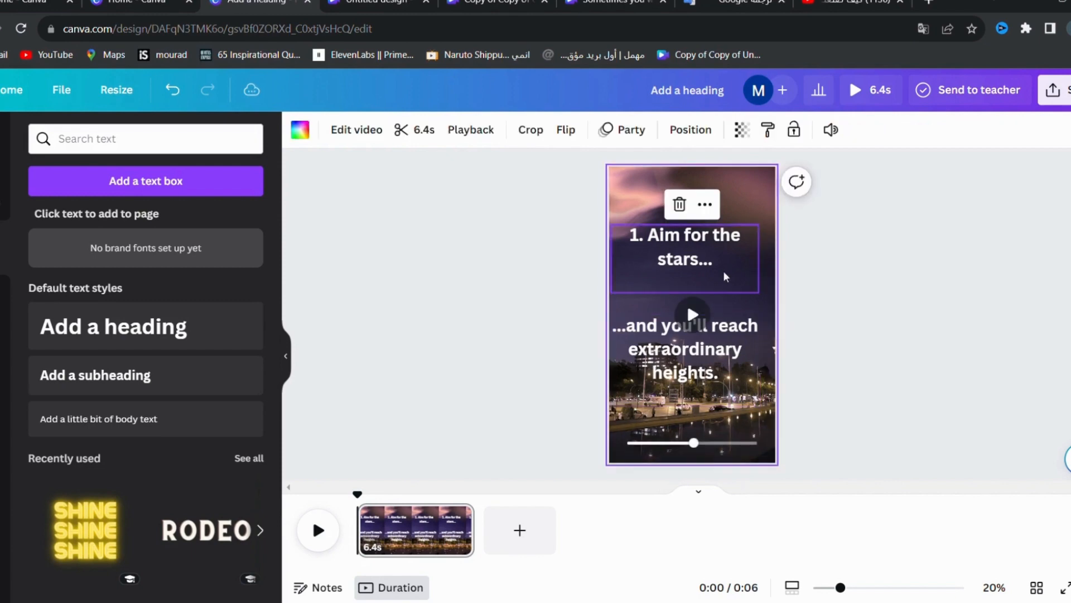
{"action": "right_click", "coordinate": [683, 256]}
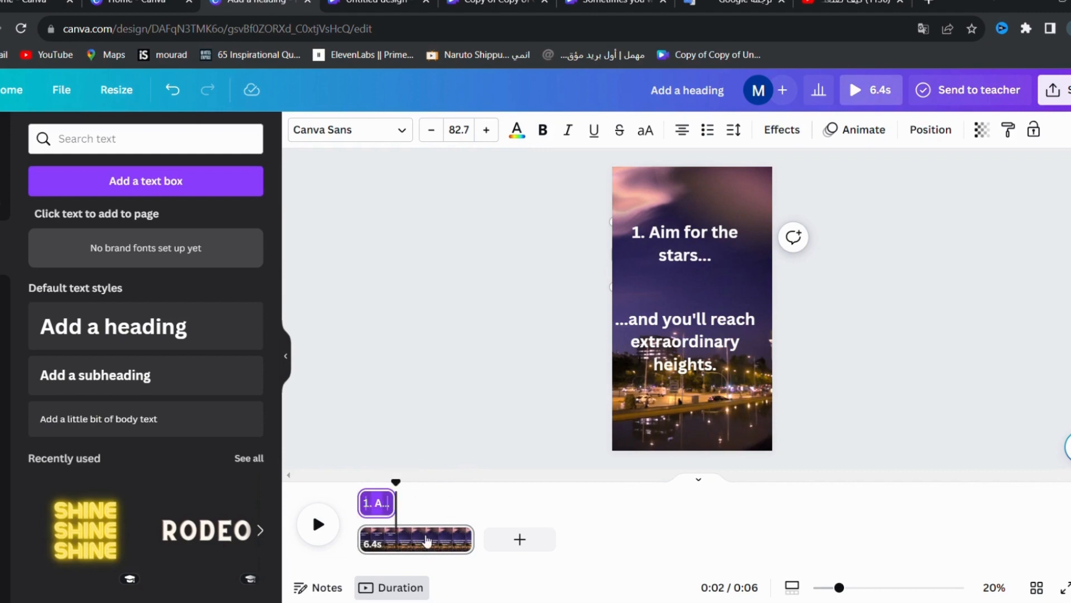
{"action": "right_click", "coordinate": [690, 348]}
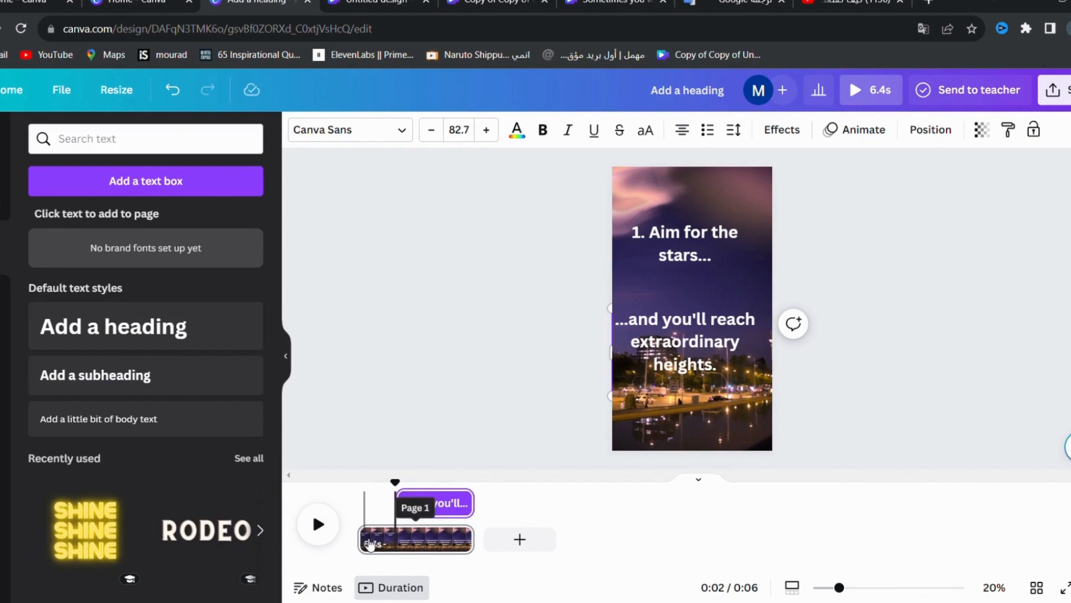
{"action": "left_click", "coordinate": [317, 524]}
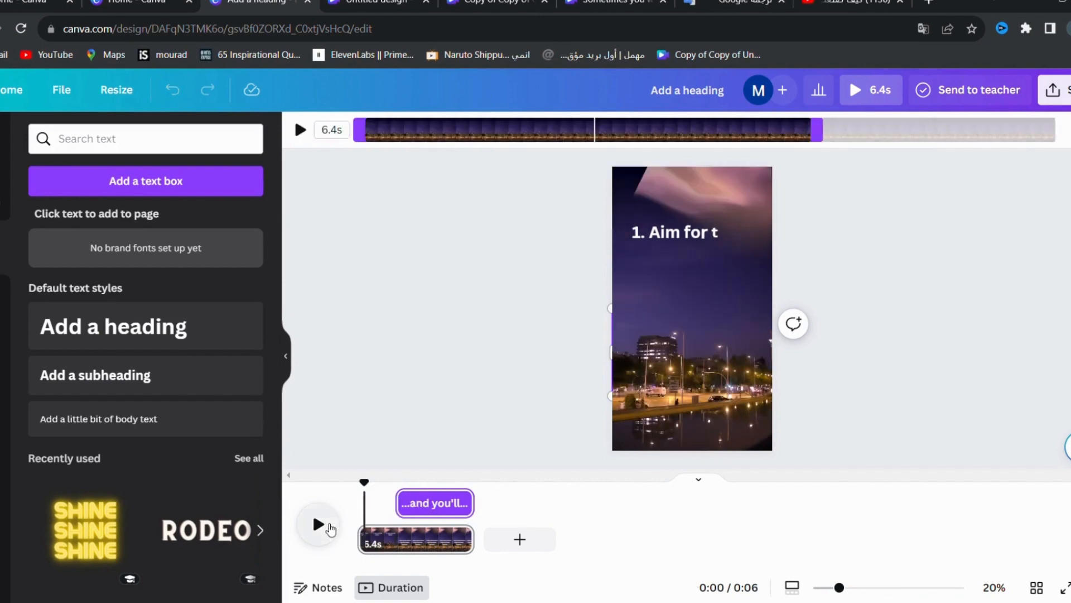
{"action": "left_click", "coordinate": [318, 524]}
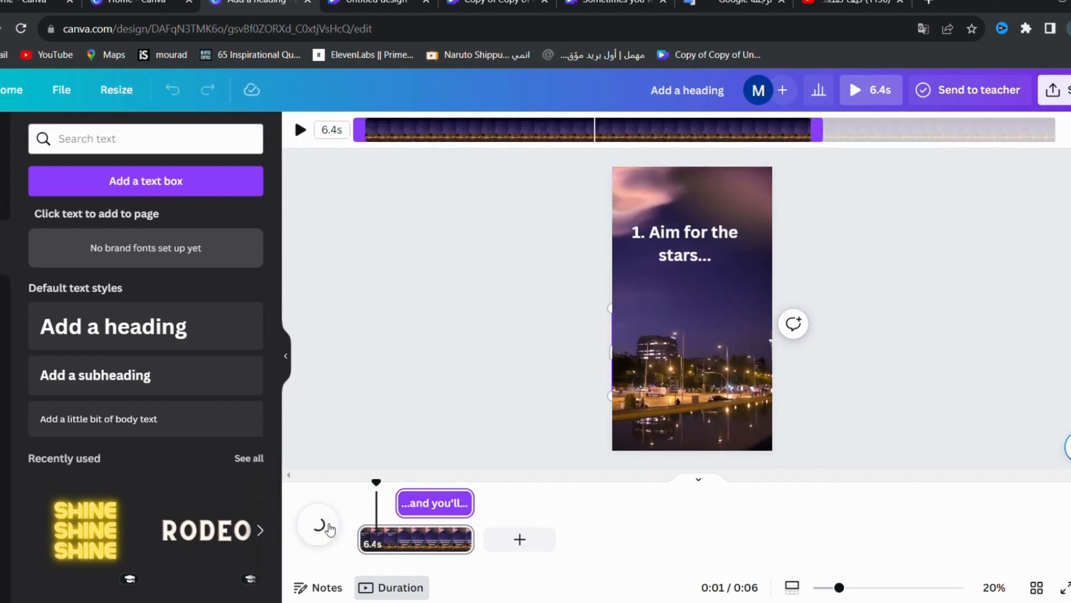
{"action": "left_click", "coordinate": [318, 524]}
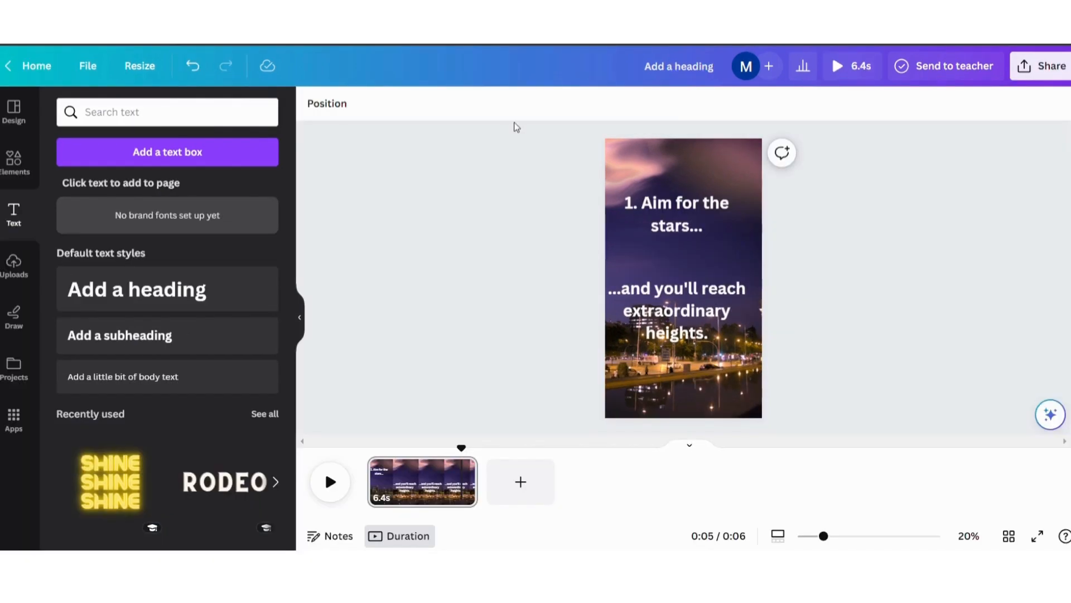
{"action": "mouse_move", "coordinate": [511, 221]}
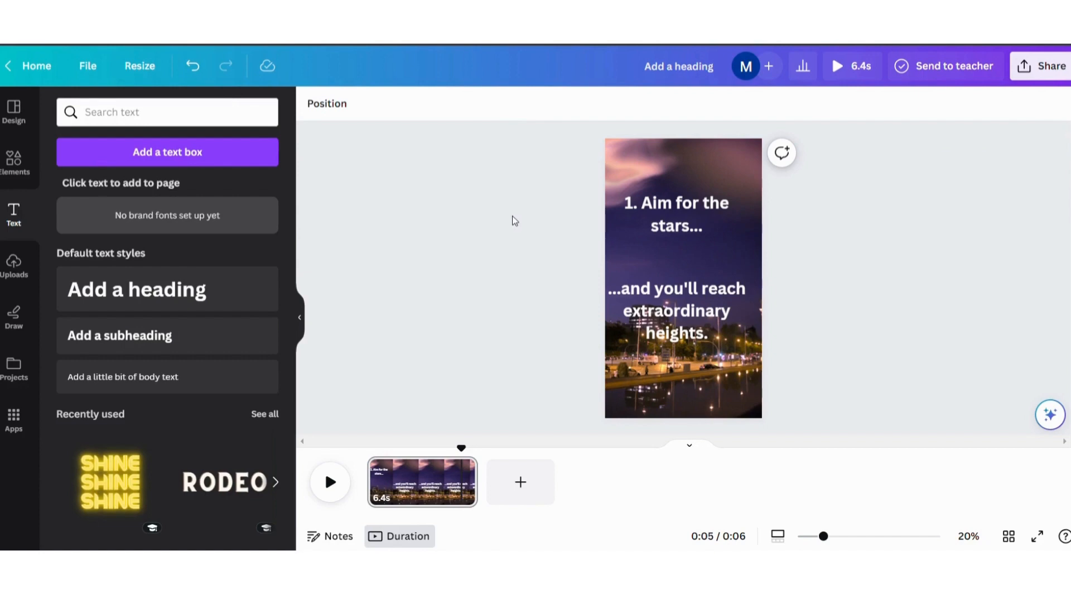
Launch Bulk create from Apps and choose to enter data manually.
{"action": "left_click", "coordinate": [13, 417]}
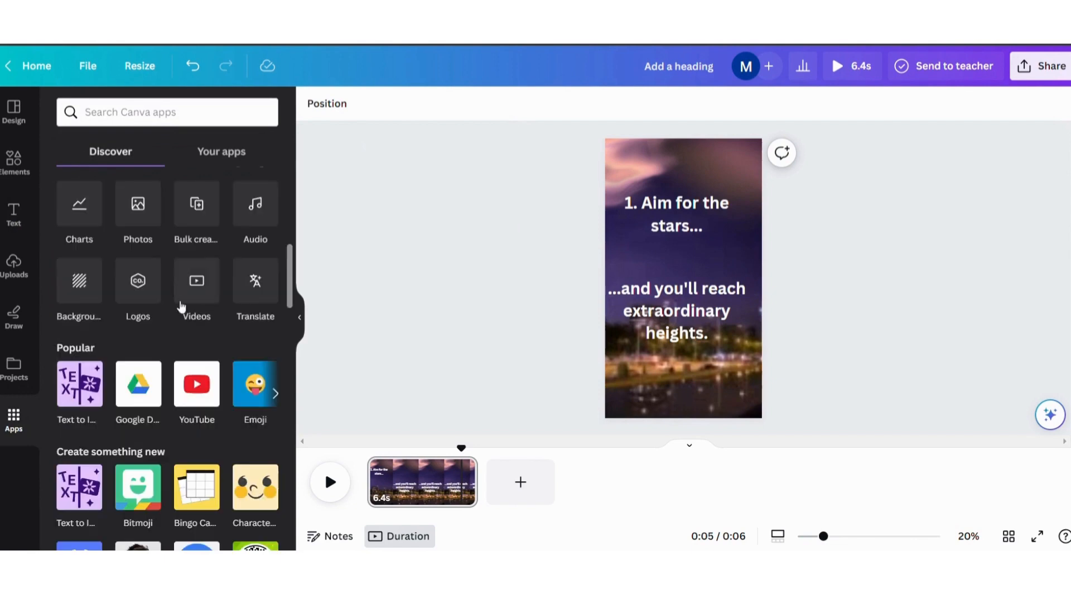
{"action": "left_click", "coordinate": [196, 212]}
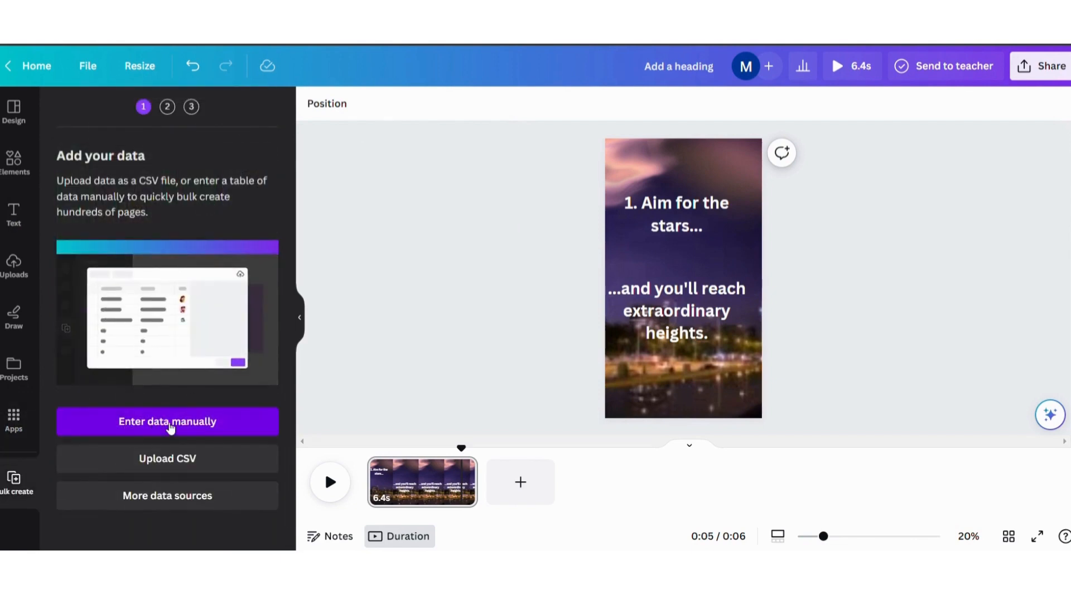
{"action": "left_click", "coordinate": [168, 421]}
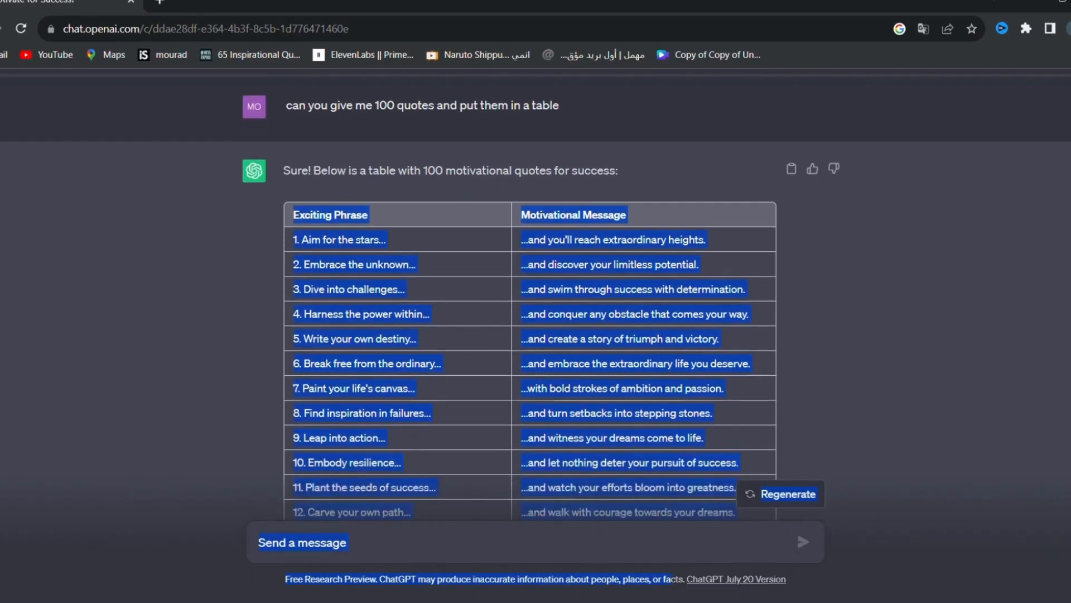
Select the ChatGPT quote table from its header through quote 23.
{"action": "scroll", "scroll_direction": "down", "scroll_amount": 3}
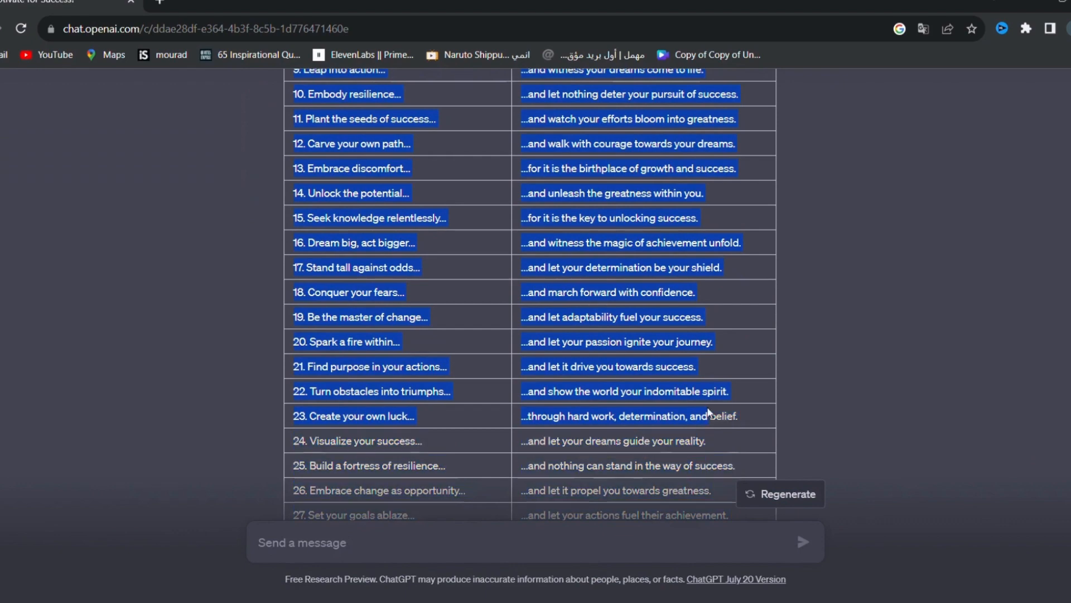
{"action": "left_click", "coordinate": [842, 180]}
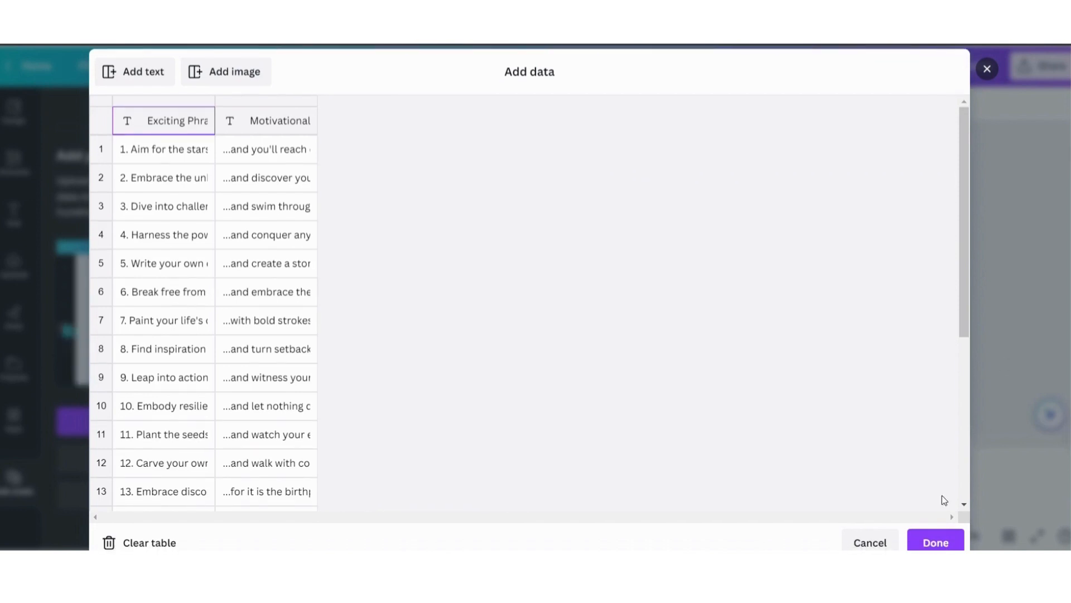
Confirm the pasted data, connect text boxes to Exciting Phrase and Motivational Message, and generate 23 pages.
{"action": "left_click", "coordinate": [935, 542]}
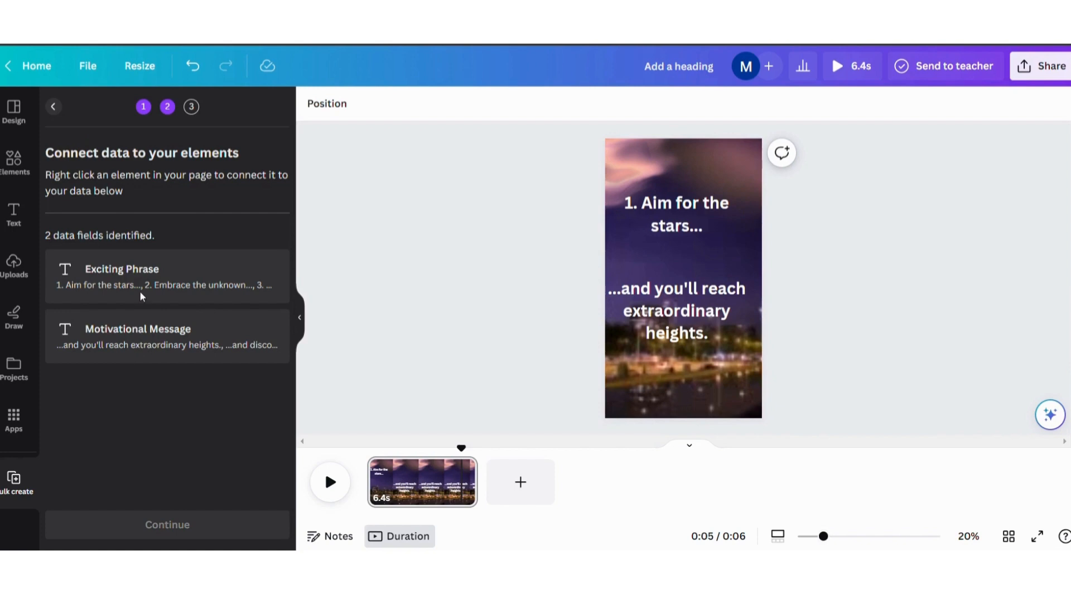
{"action": "mouse_move", "coordinate": [114, 333]}
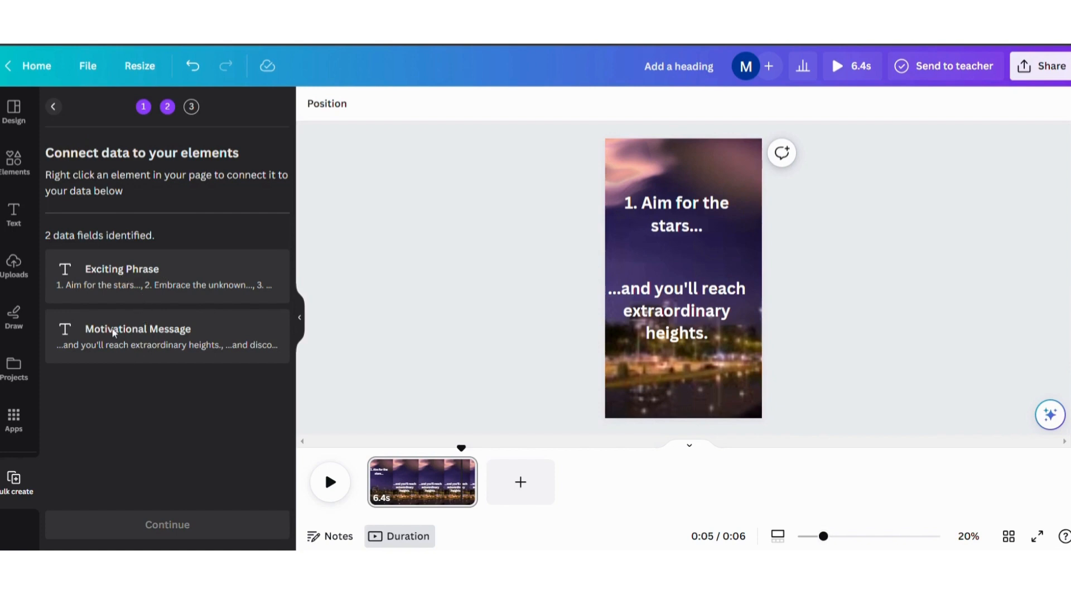
{"action": "mouse_move", "coordinate": [267, 280]}
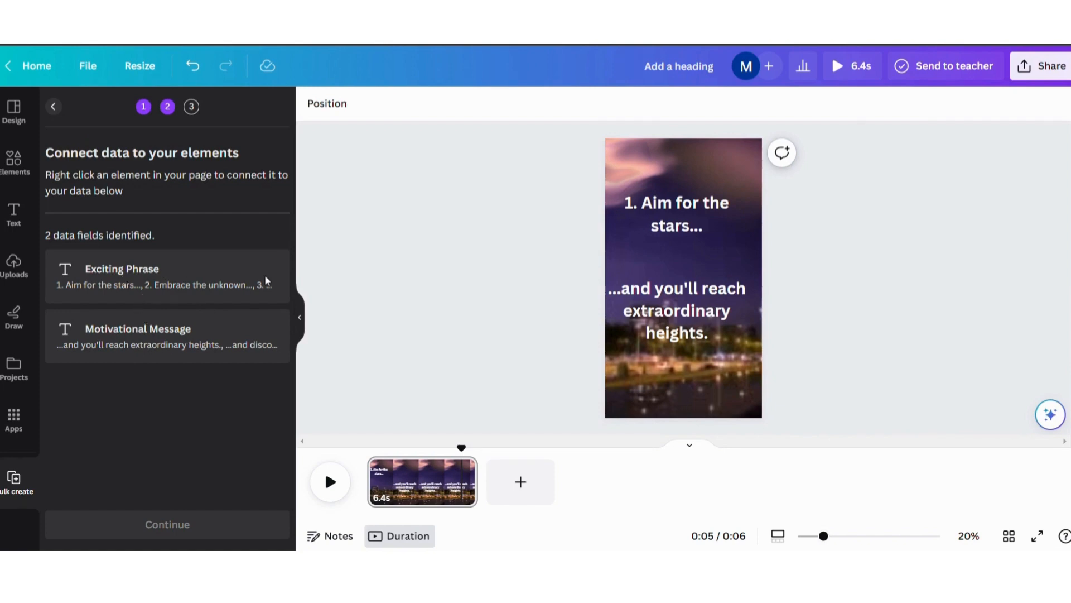
{"action": "left_click", "coordinate": [675, 214]}
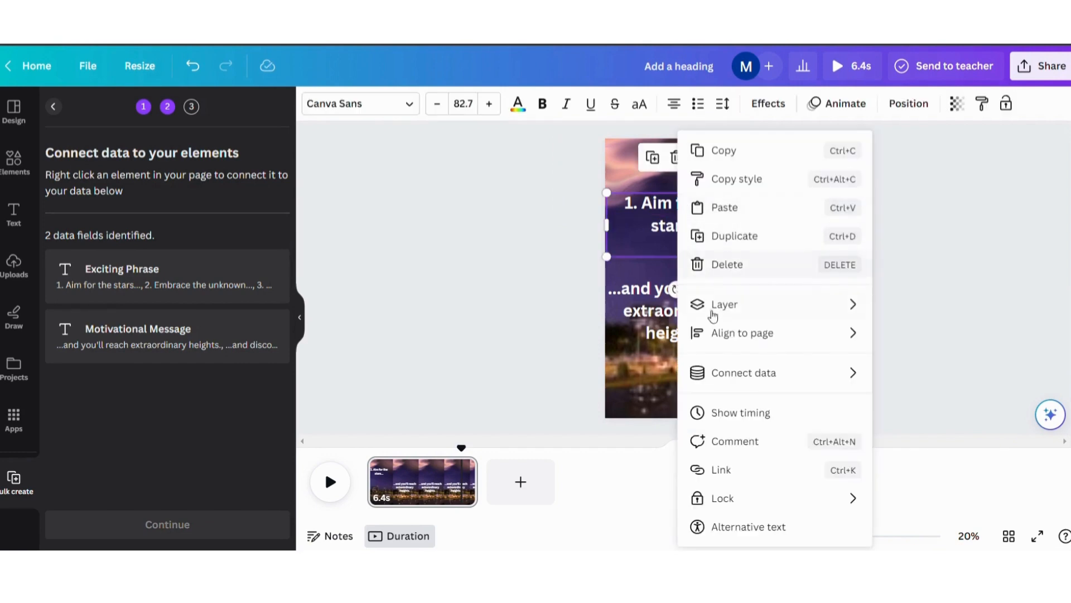
{"action": "left_click", "coordinate": [743, 372]}
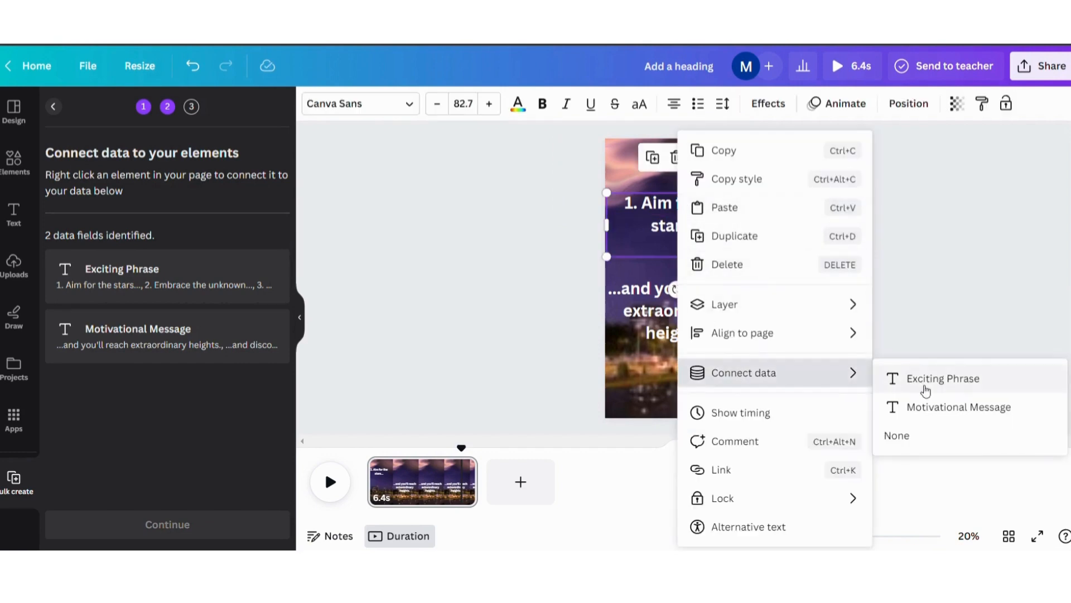
{"action": "left_click", "coordinate": [943, 378]}
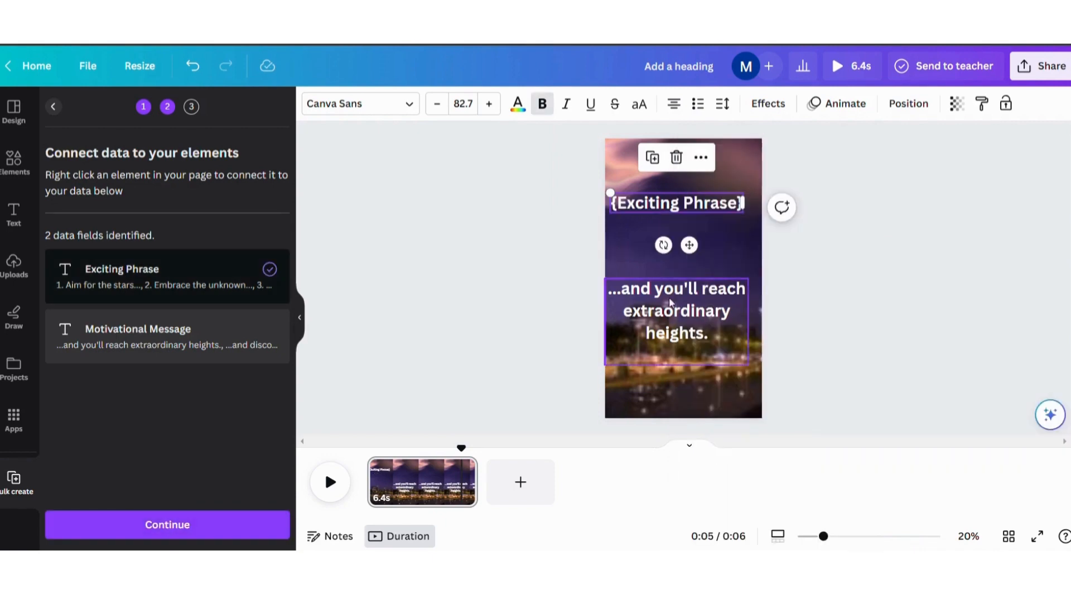
{"action": "right_click", "coordinate": [669, 304]}
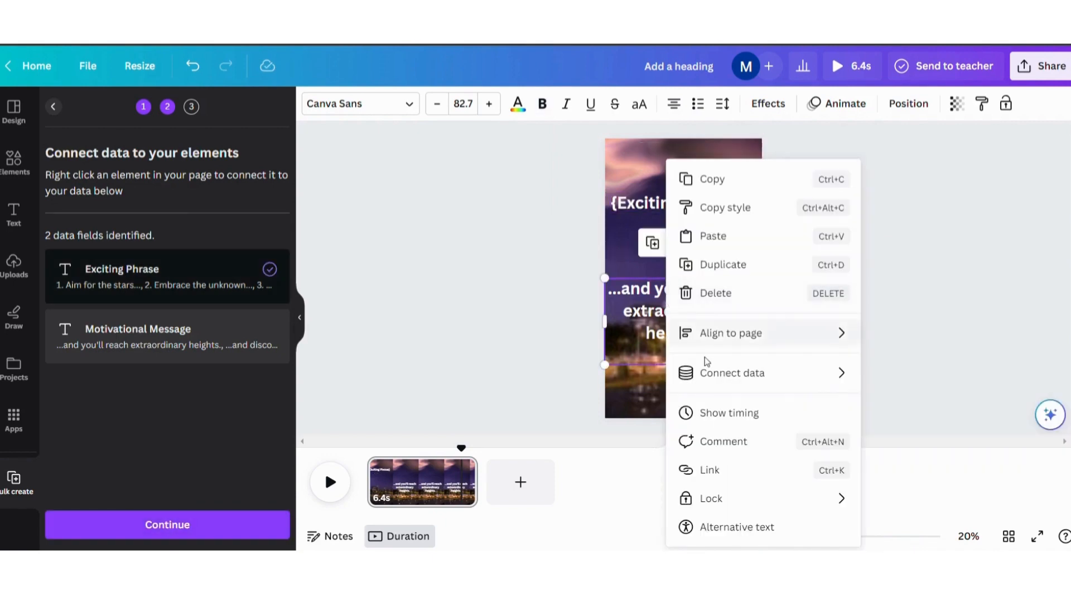
{"action": "mouse_move", "coordinate": [748, 381]}
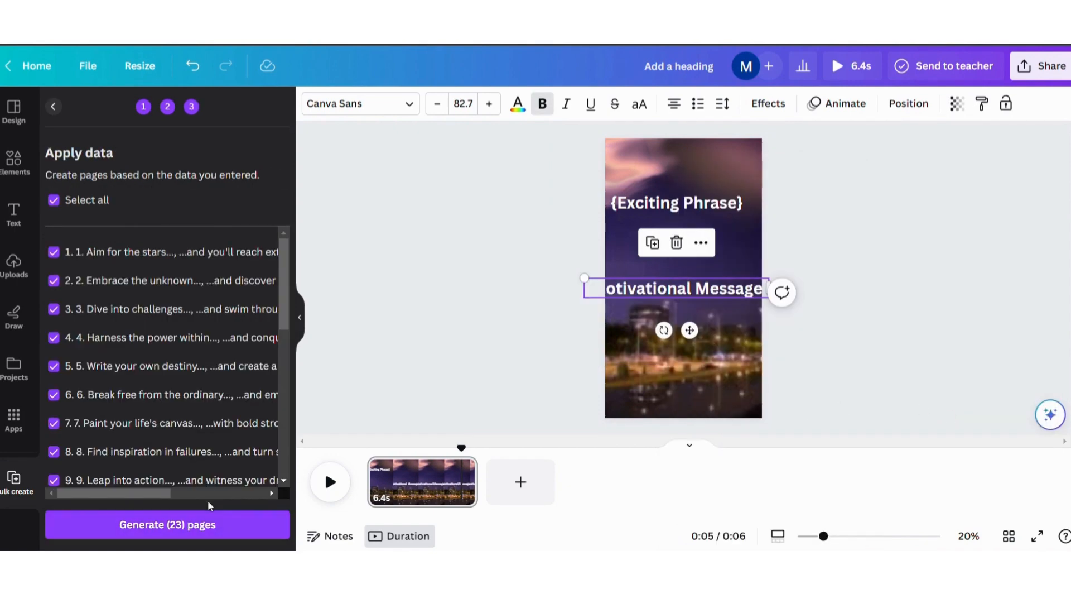
{"action": "left_click", "coordinate": [167, 524]}
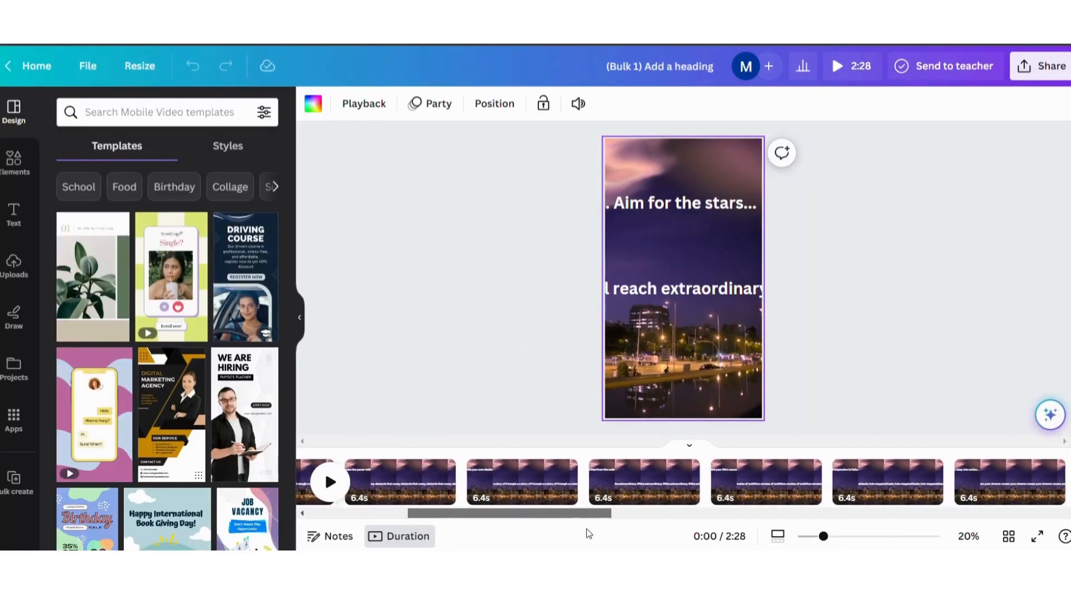
Review the 23 generated quote pages in the timeline and bring up Share options.
{"action": "scroll", "scroll_direction": "right", "scroll_amount": 3}
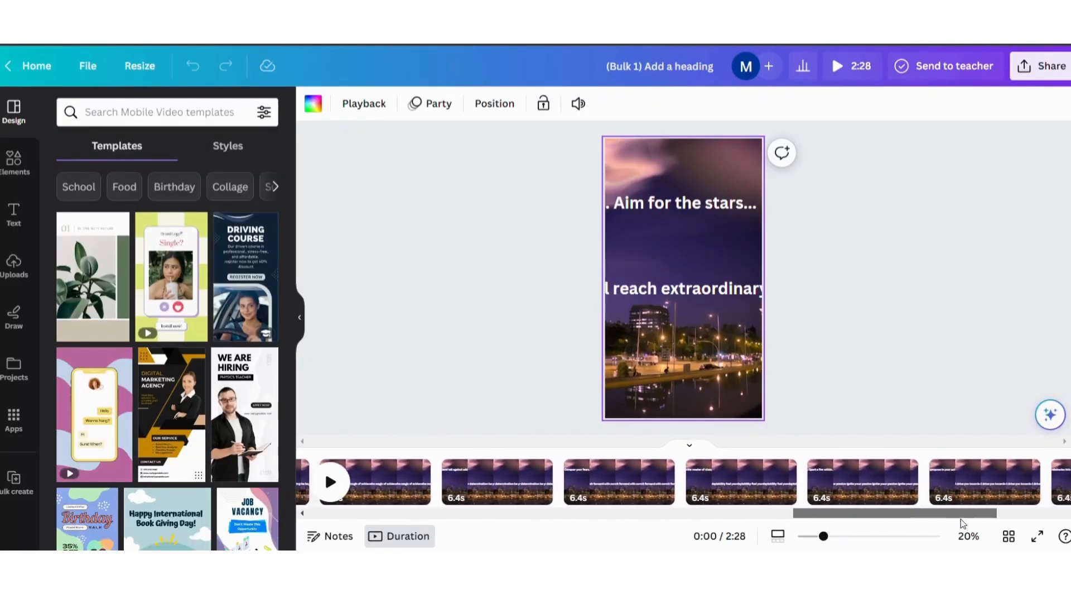
{"action": "scroll", "scroll_direction": "left", "scroll_amount": 3}
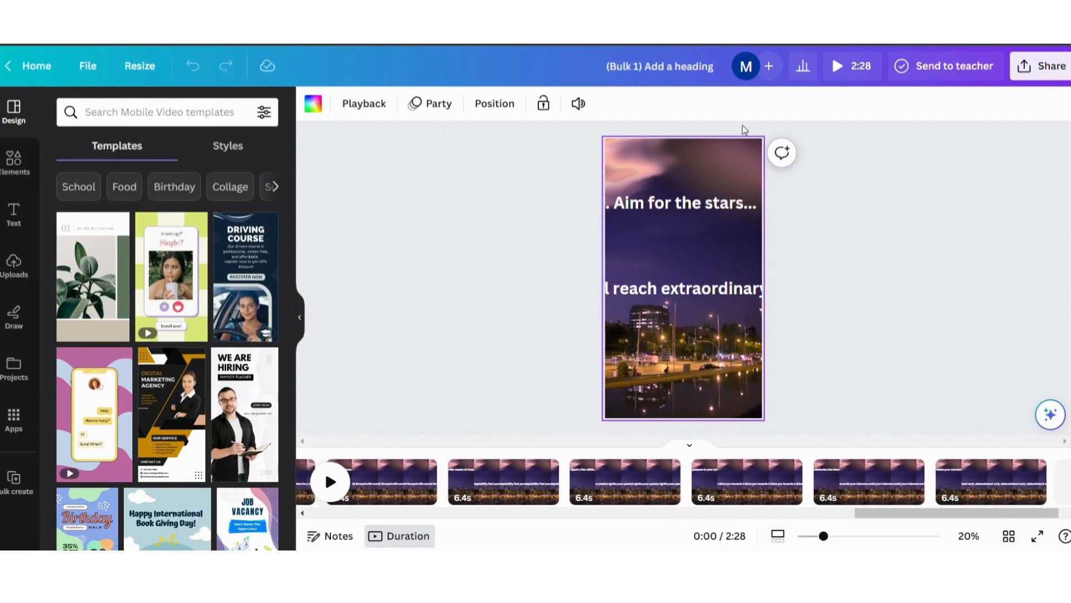
{"action": "left_click", "coordinate": [1047, 66]}
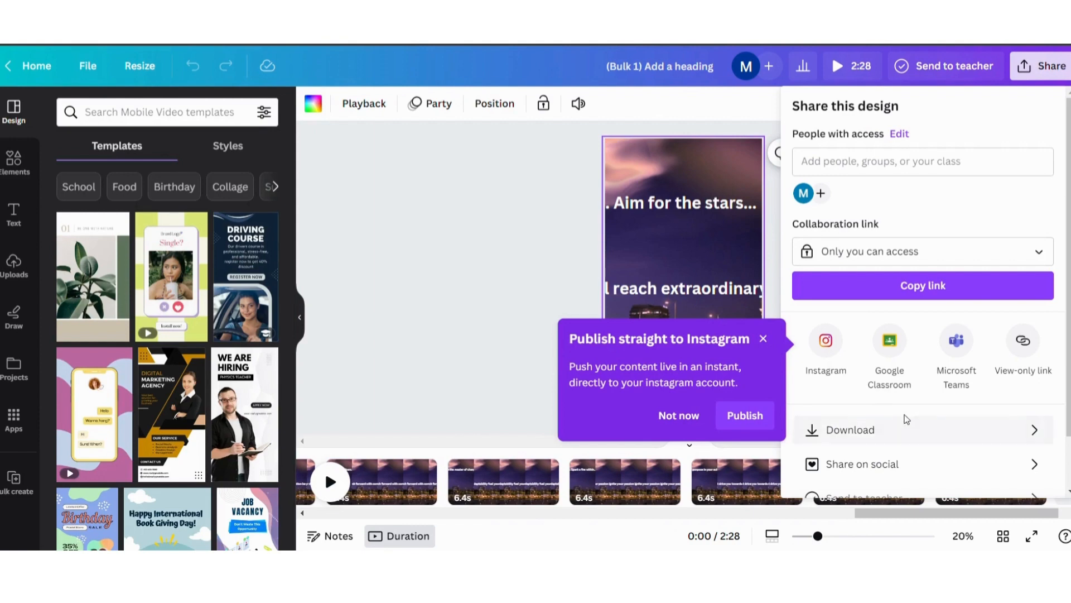
Choose Download as MP4 Video and confirm all 23 pages are selected.
{"action": "left_click", "coordinate": [850, 429]}
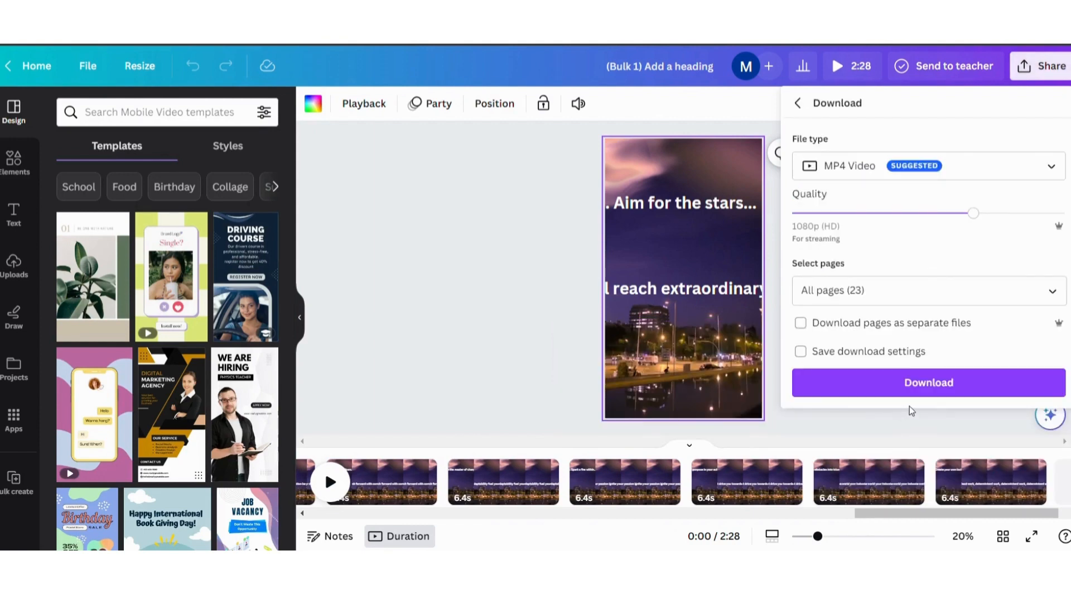
{"action": "mouse_move", "coordinate": [980, 224]}
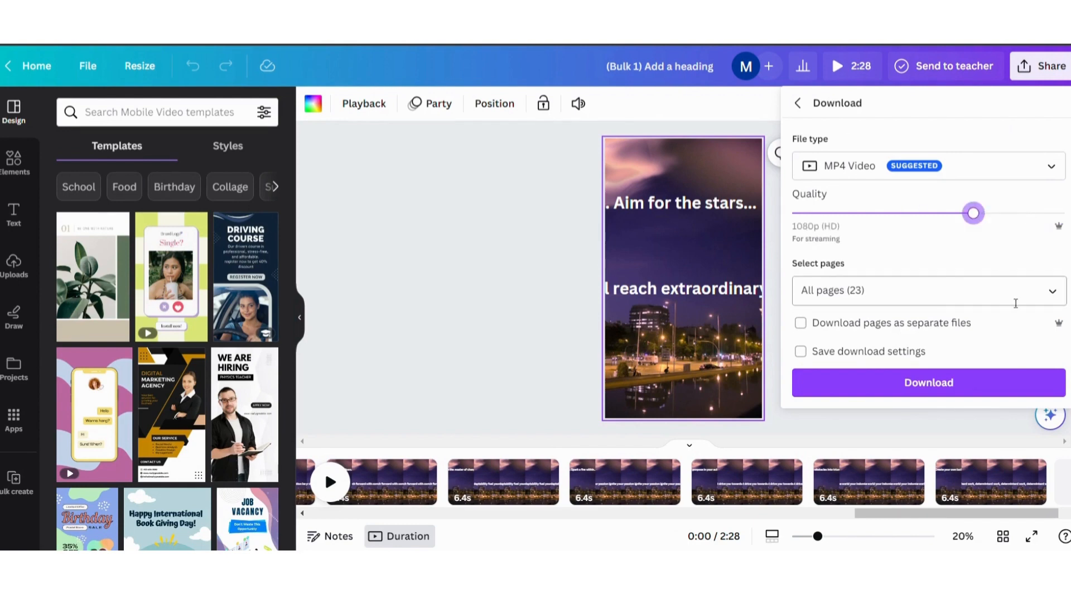
{"action": "left_click", "coordinate": [926, 290]}
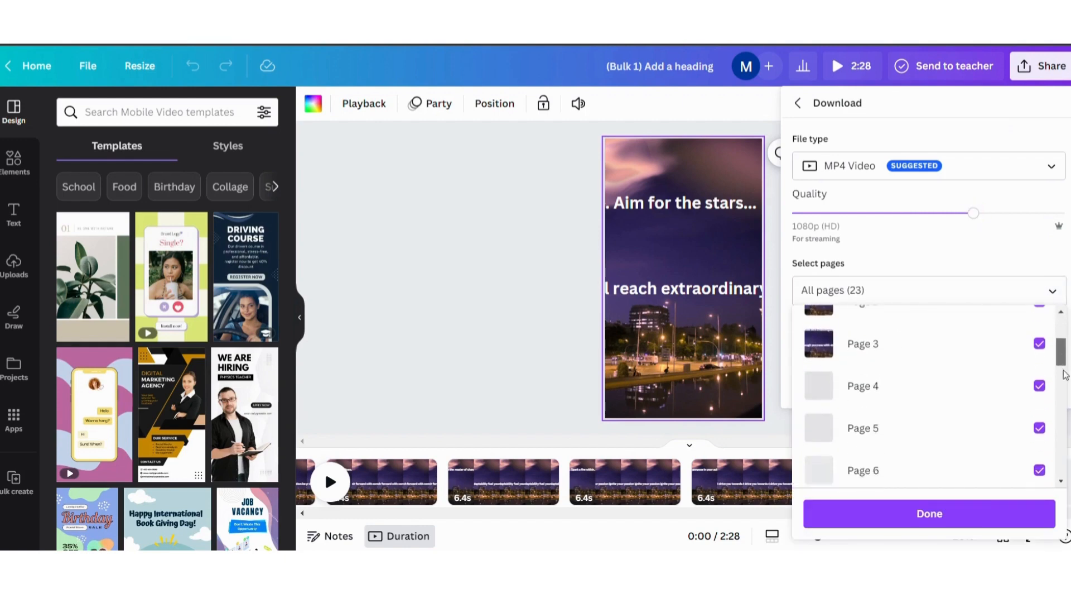
{"action": "scroll", "scroll_direction": "up", "scroll_amount": 3}
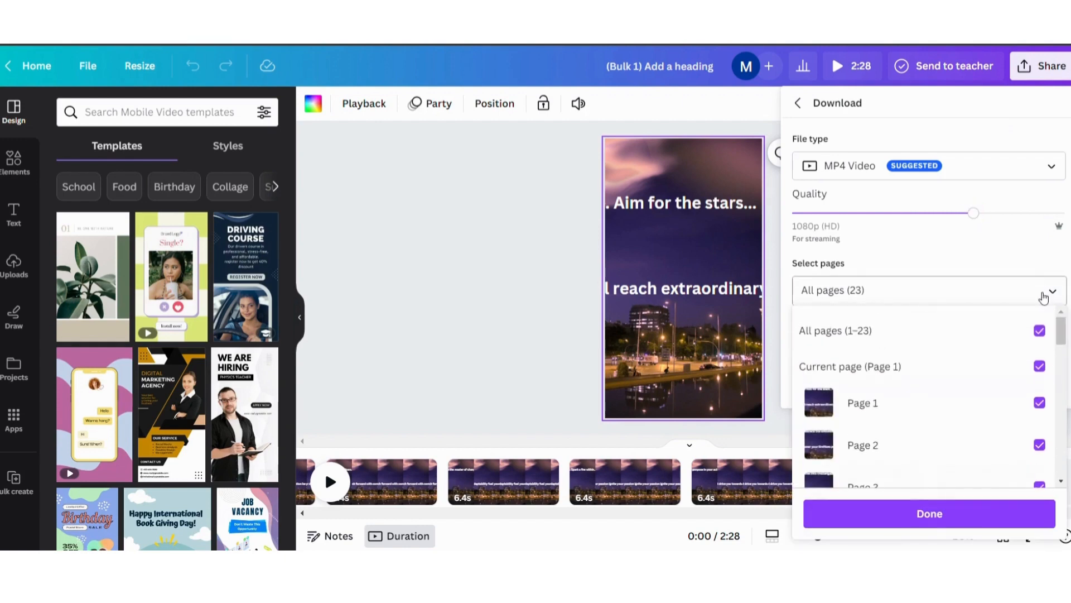